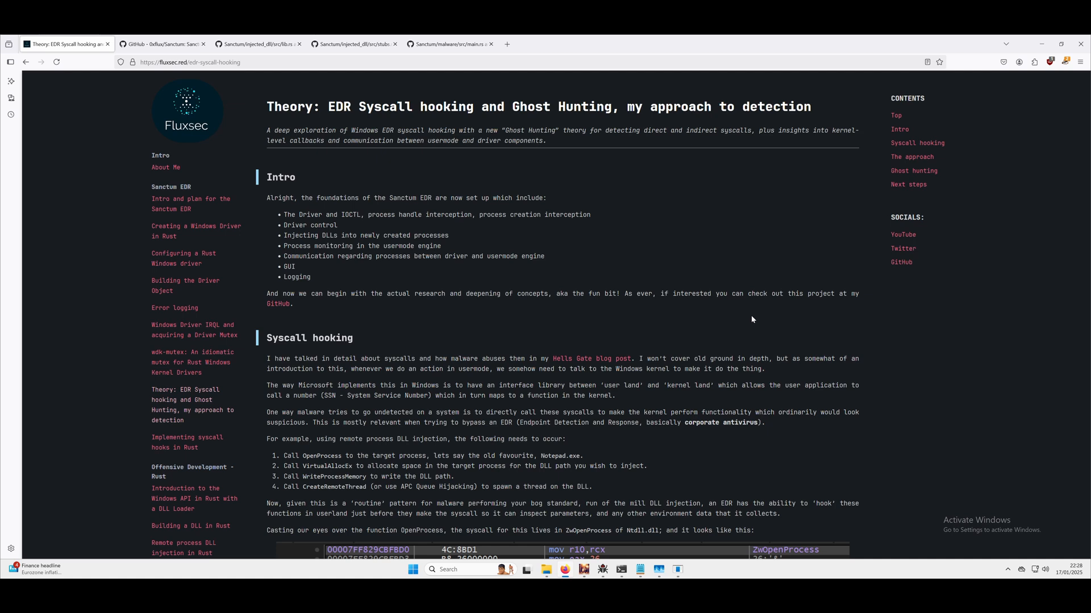
mouse_move(690, 284)
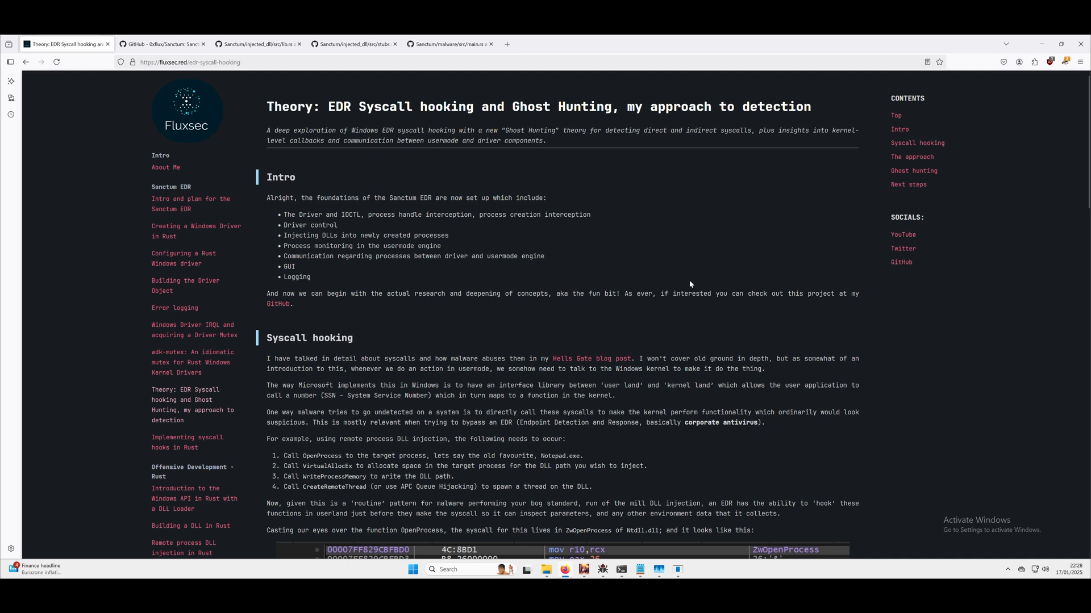
mouse_move(197, 263)
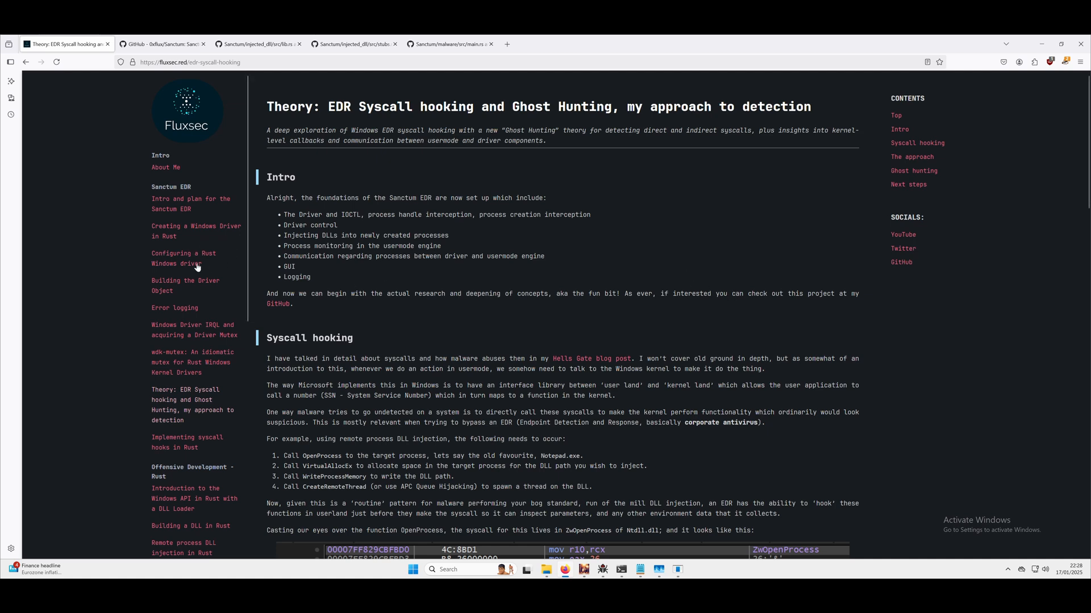
mouse_move(202, 247)
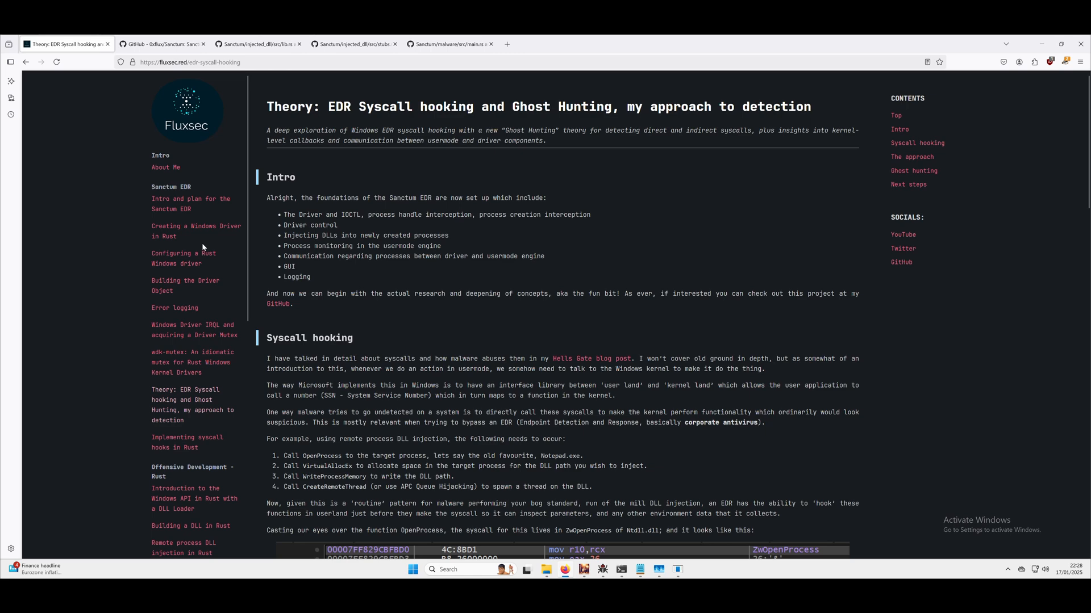
- Read the blog's ZwOpenProcess disassembly, then switch to the malware's main.rs on GitHub
scroll("down", 3)
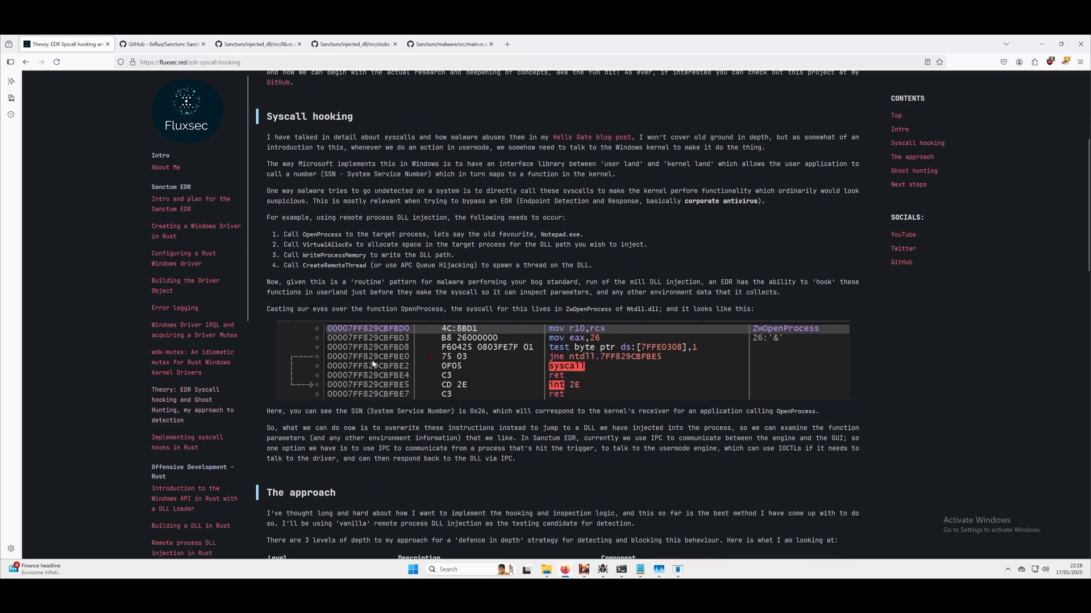
mouse_move(575, 375)
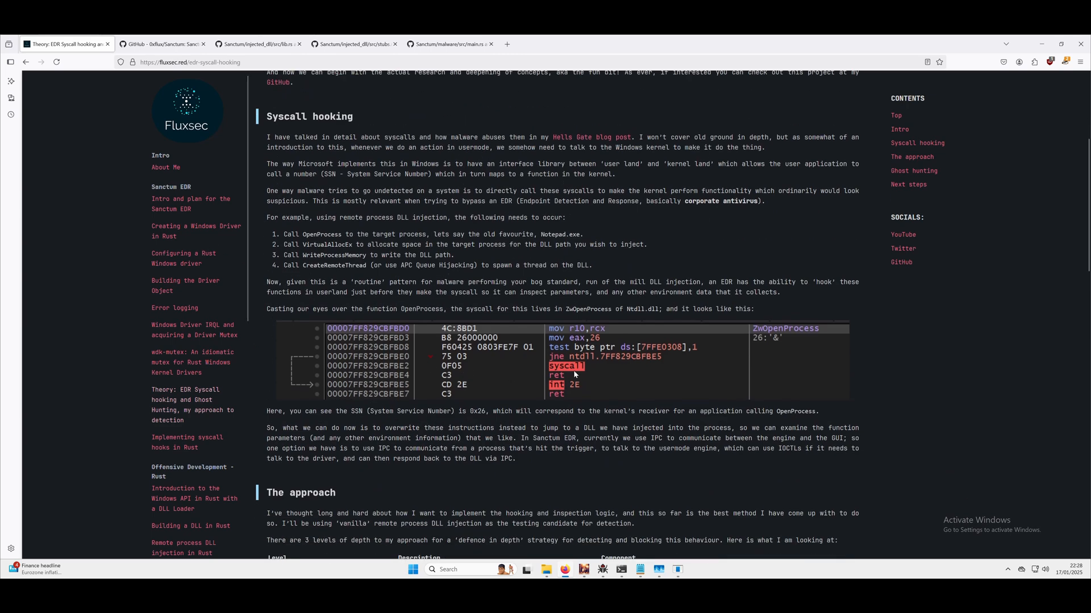
mouse_move(529, 440)
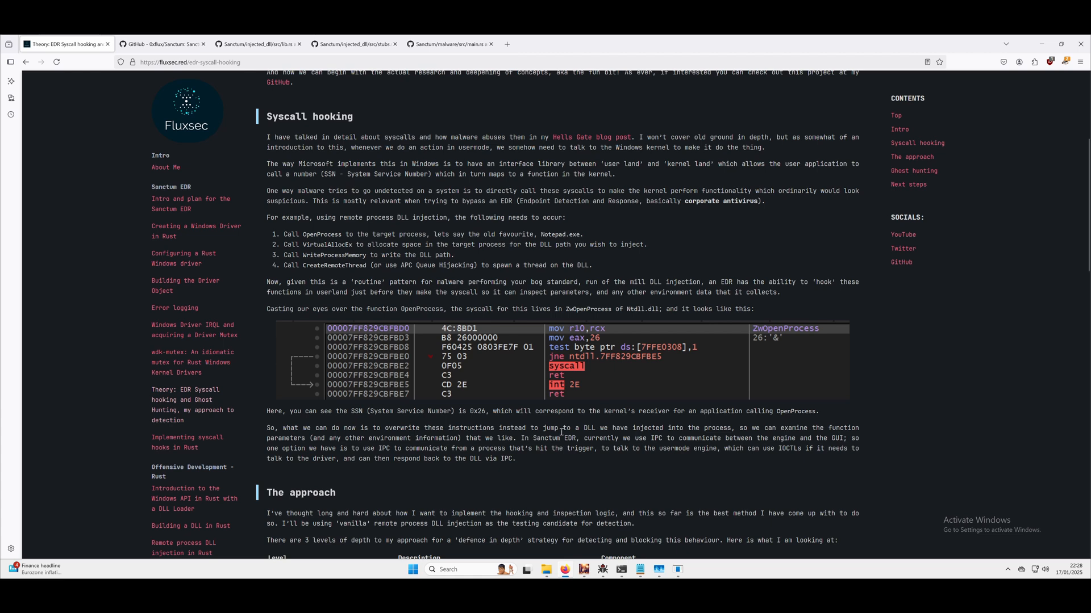
mouse_move(386, 214)
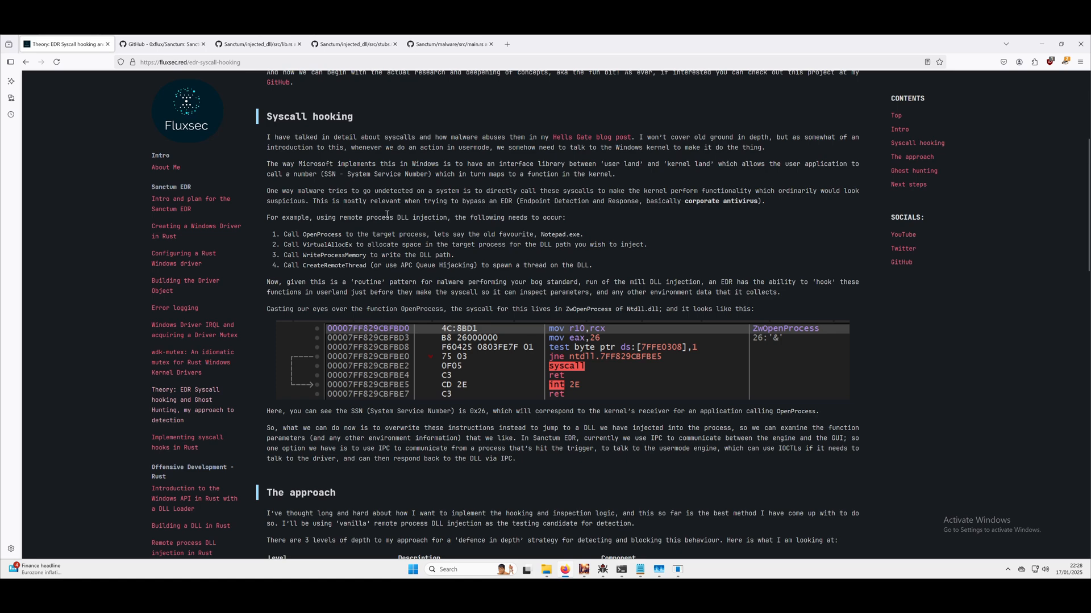
left_click(448, 44)
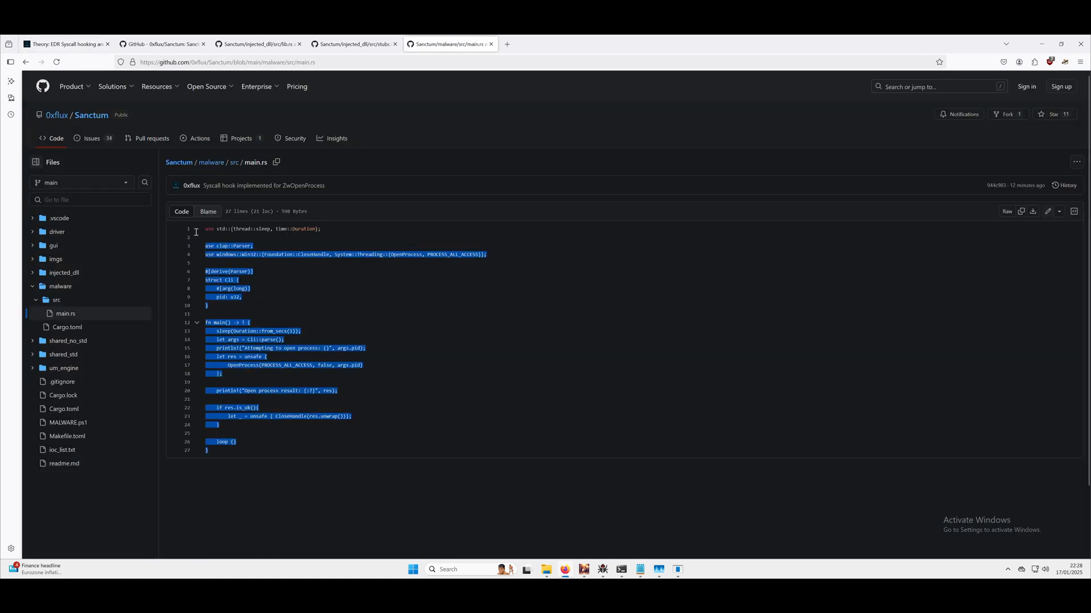
- Trace main.rs references to the pid field, then PROCESS_ALL_ACCESS's two uses
left_click(280, 277)
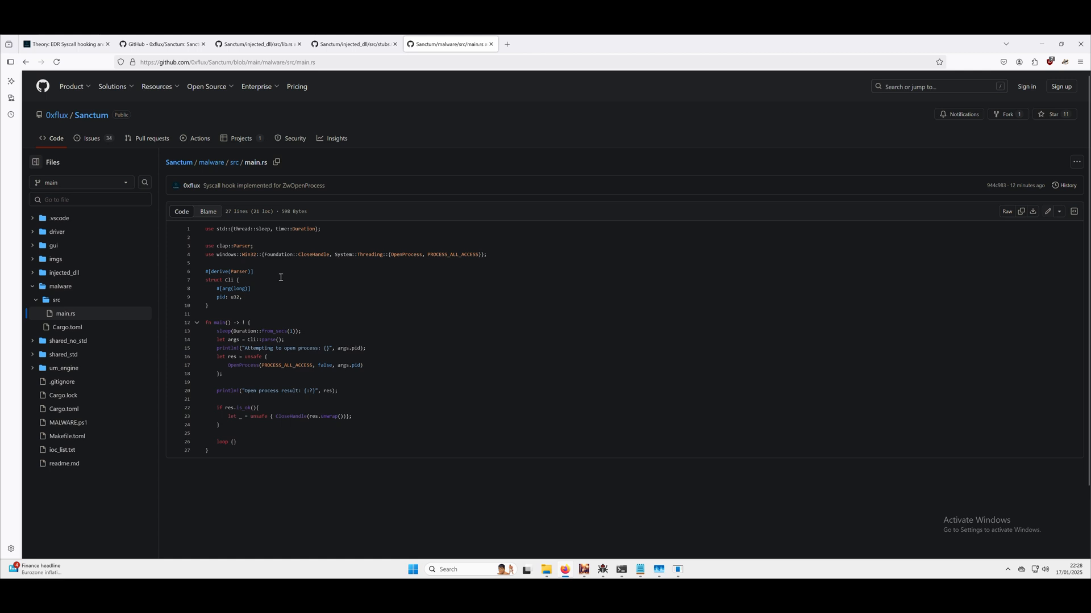
left_click(220, 297)
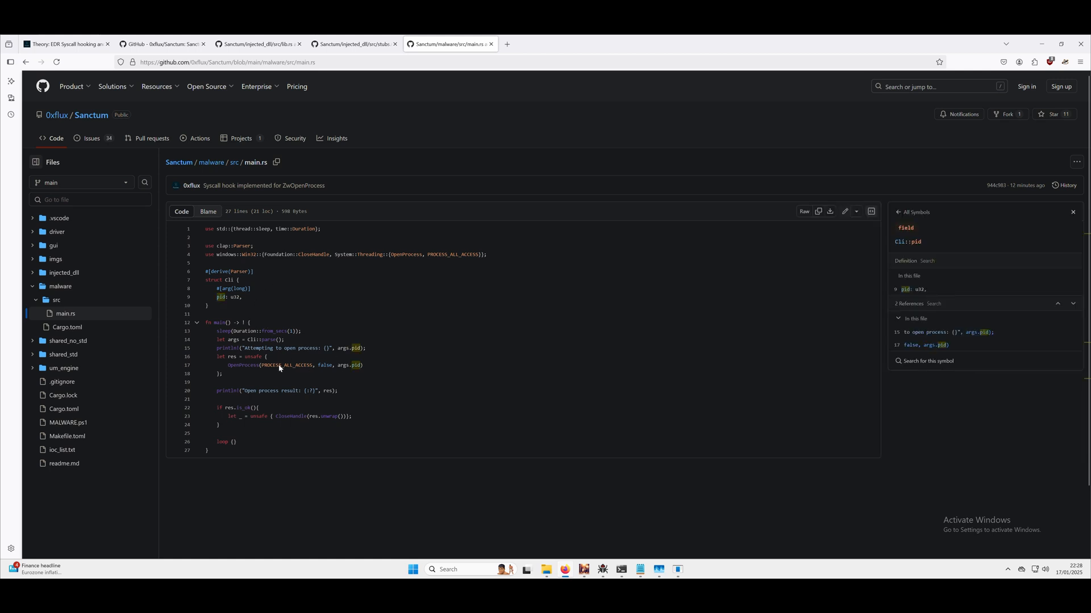
left_click(295, 365)
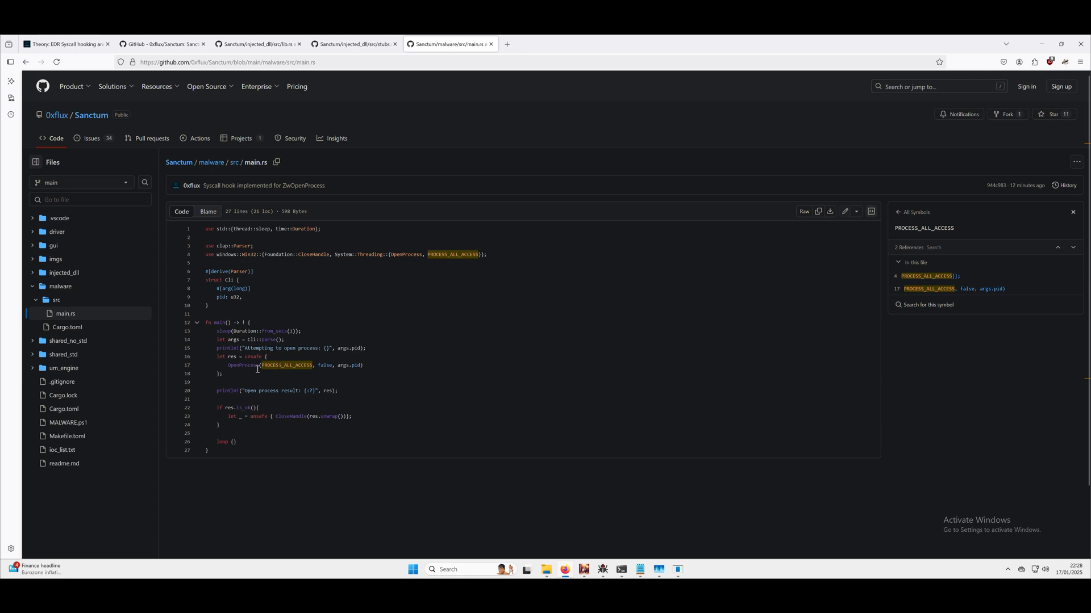
mouse_move(340, 346)
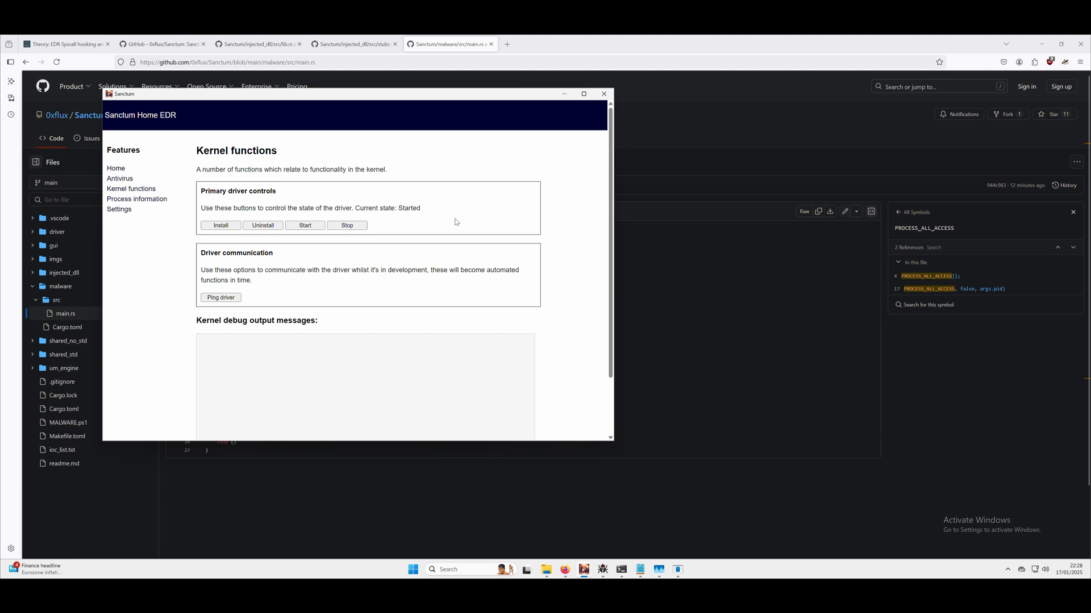
- Highlight the driver's Started state, then bring up the um_engine console
double_click(409, 208)
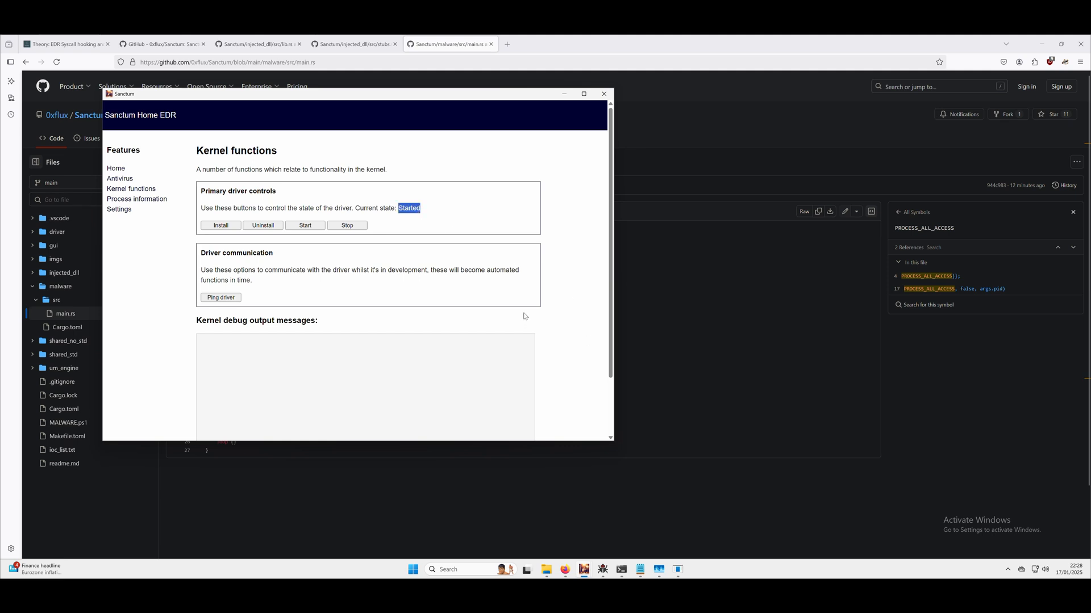
mouse_move(662, 381)
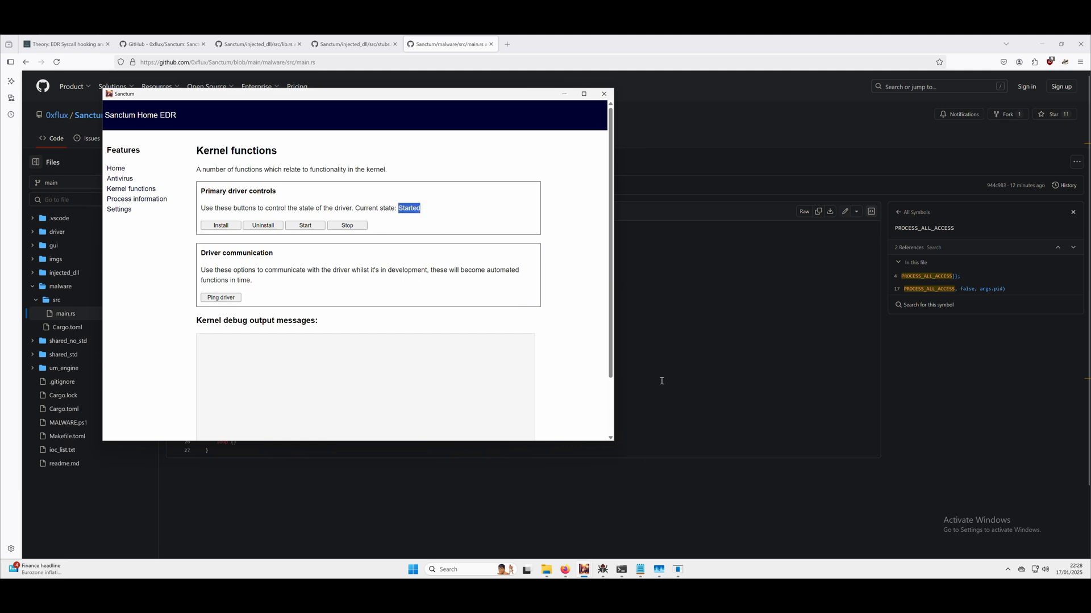
mouse_move(658, 571)
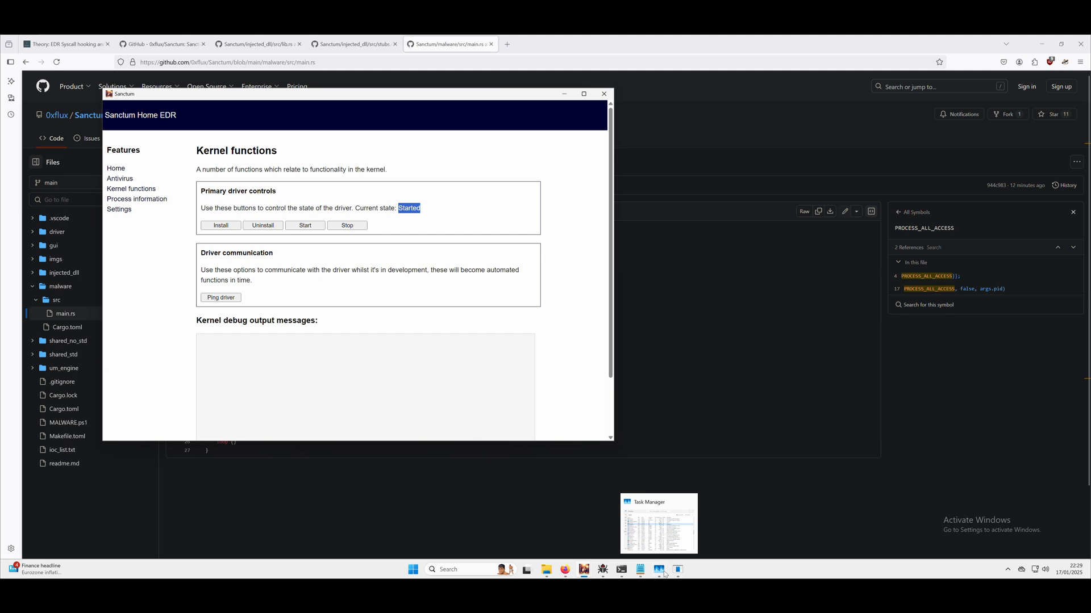
left_click(658, 570)
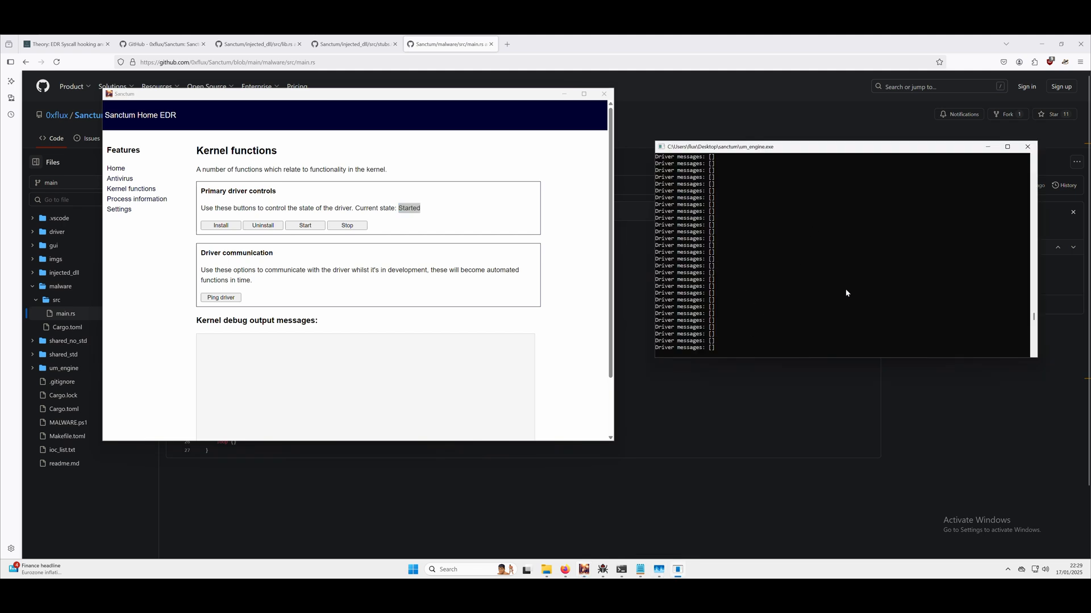
mouse_move(795, 230)
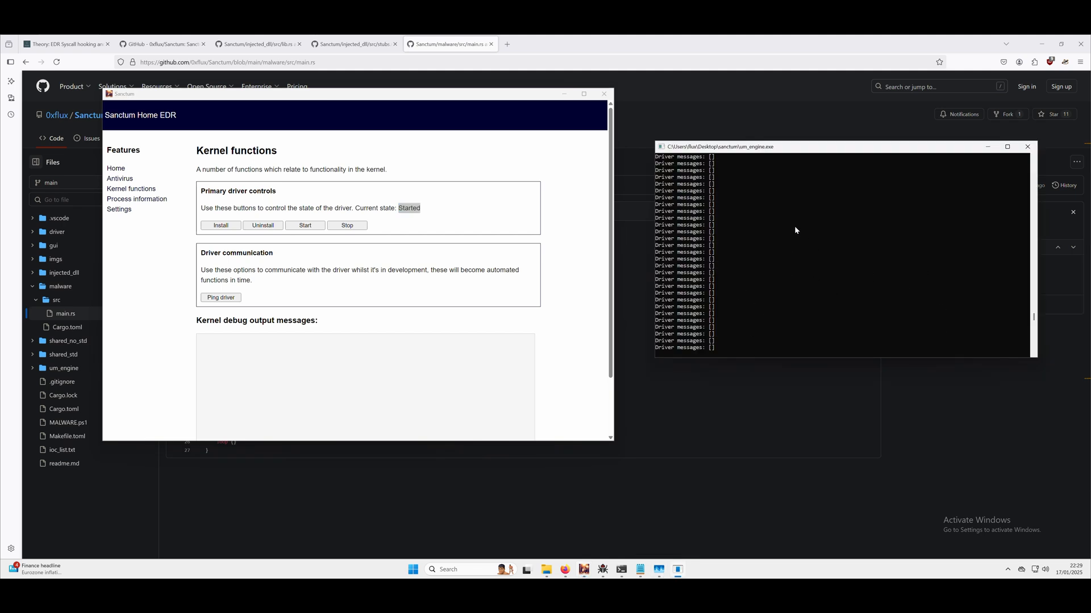
mouse_move(649, 123)
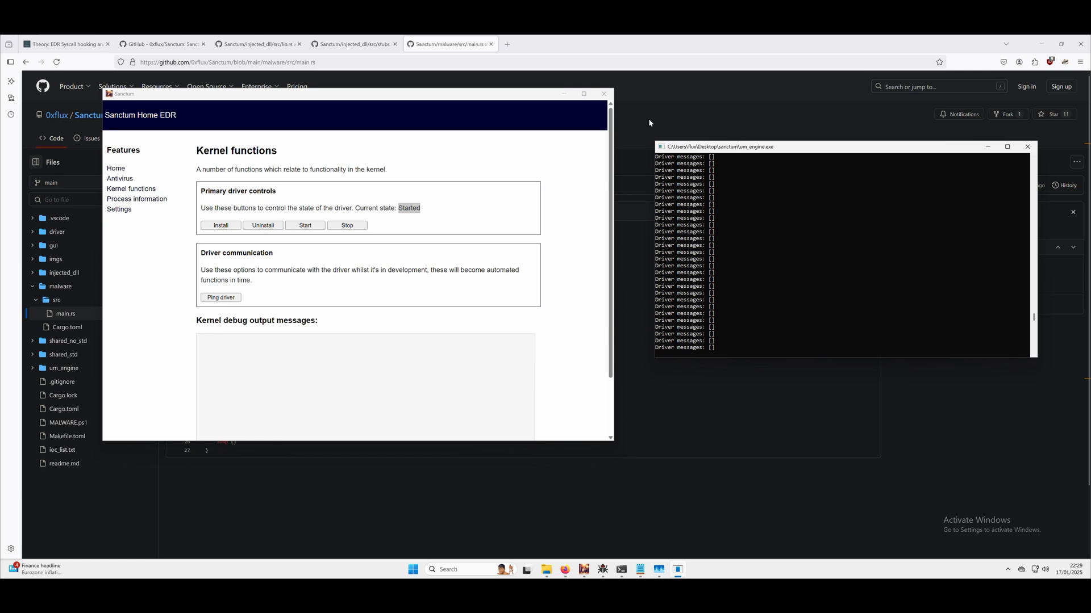
mouse_move(738, 216)
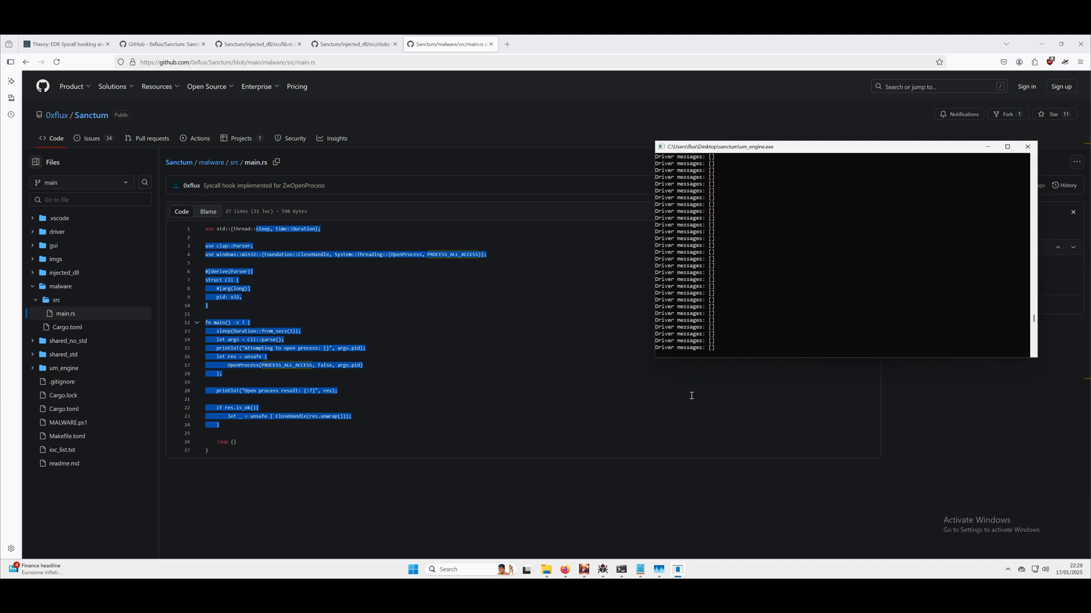
mouse_move(693, 326)
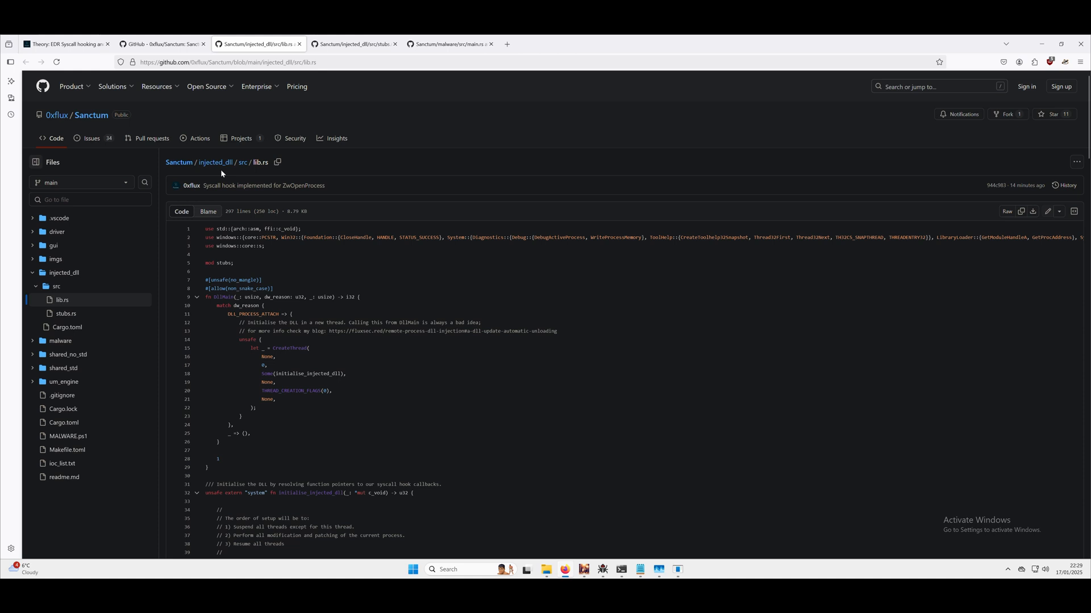
mouse_move(290, 273)
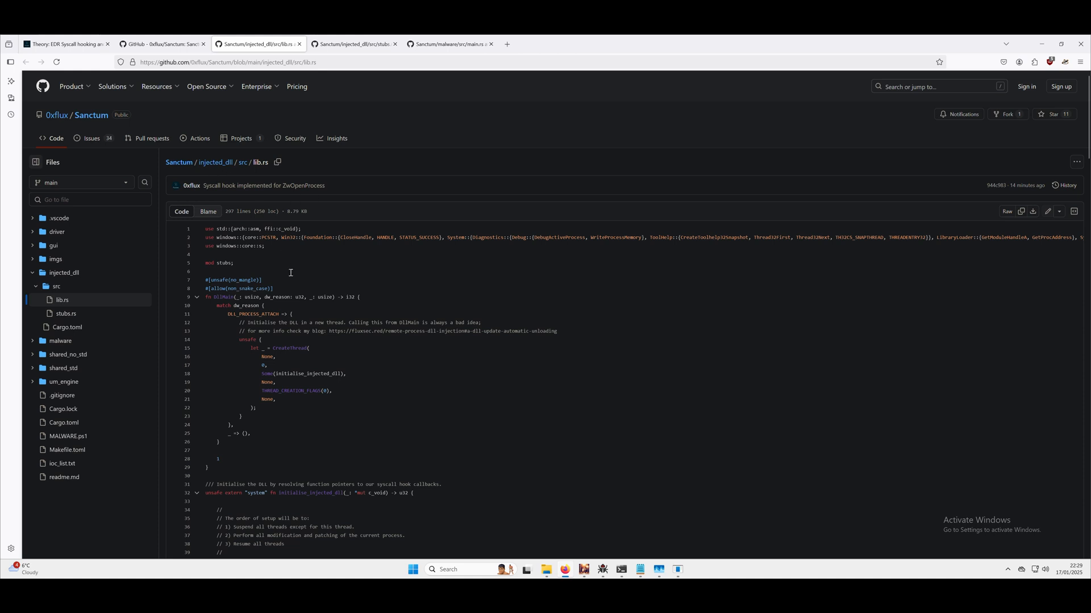
- Highlight the initialise_injected_dll call in DllMain and scroll to its function body
double_click(307, 374)
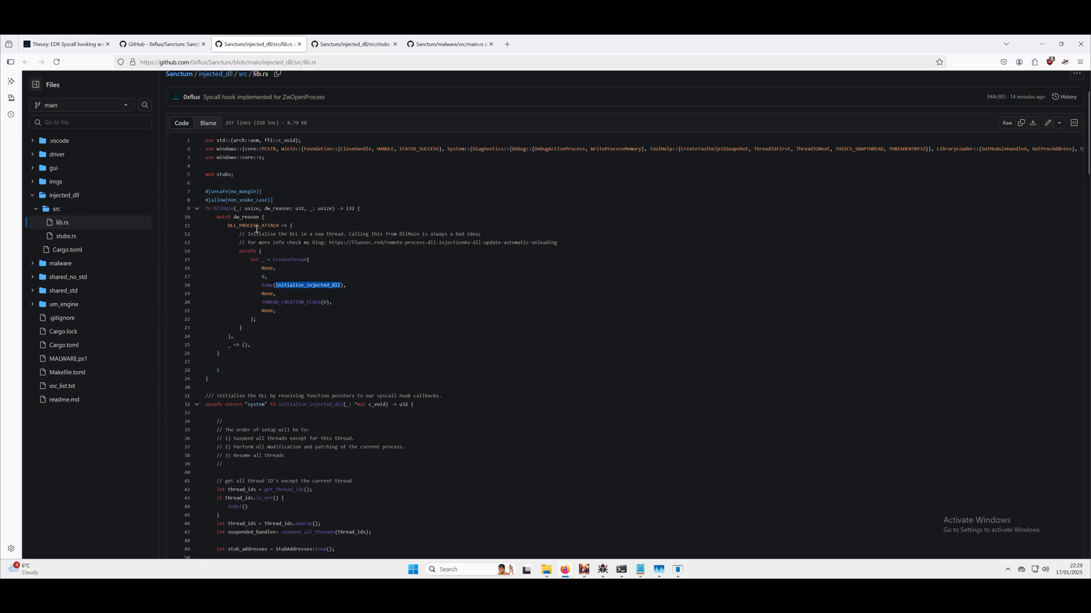
scroll("down", 3)
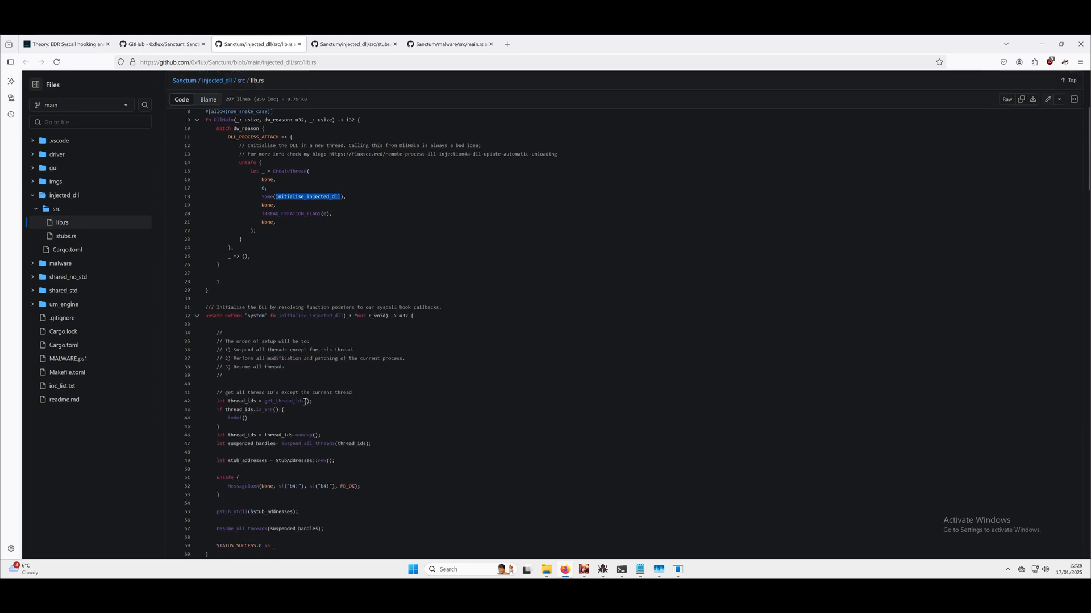
mouse_move(315, 403)
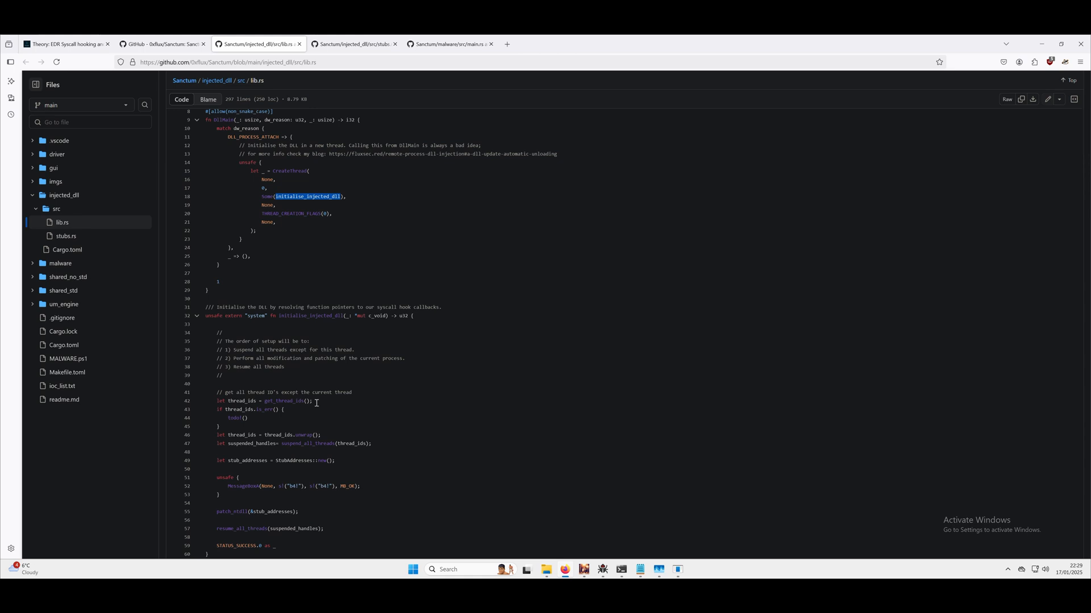
scroll("down", 3)
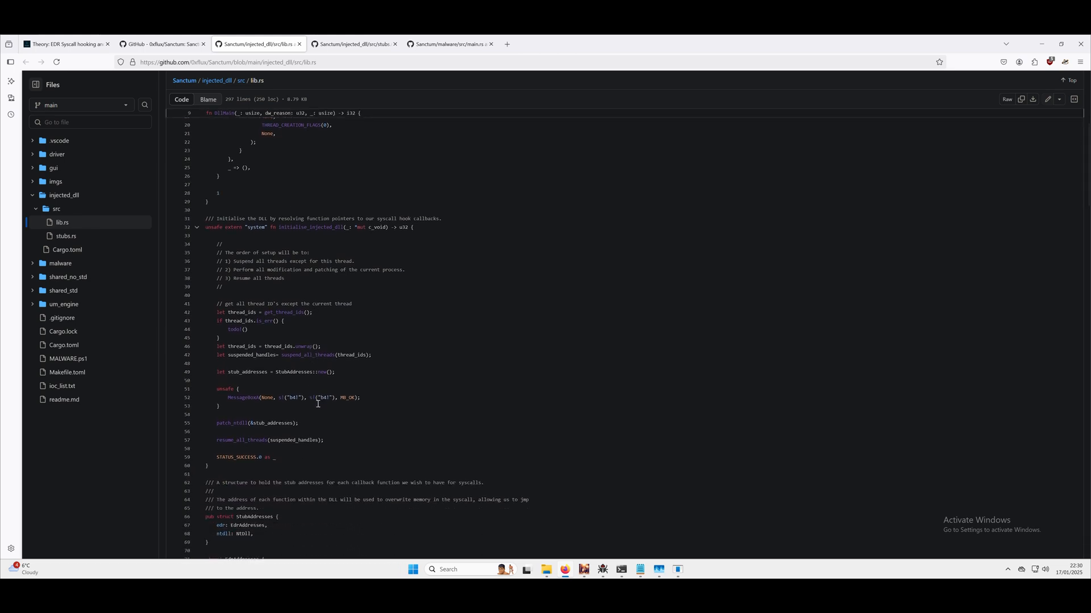
- Look up the suspend_all_threads and patch_ntdll definitions, then return to the Fluxsec blog
double_click(274, 440)
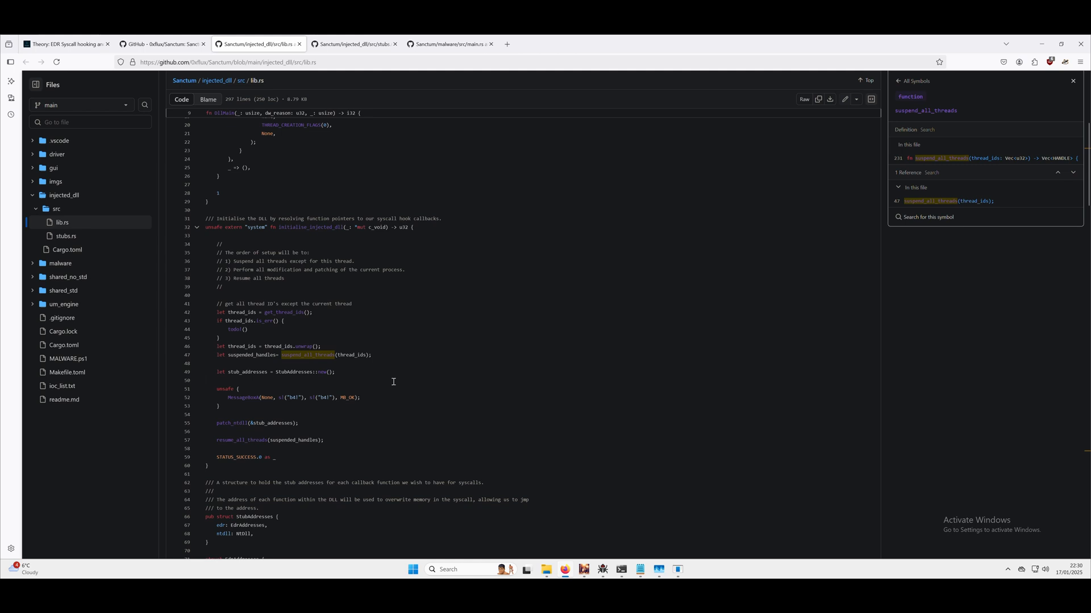
mouse_move(318, 197)
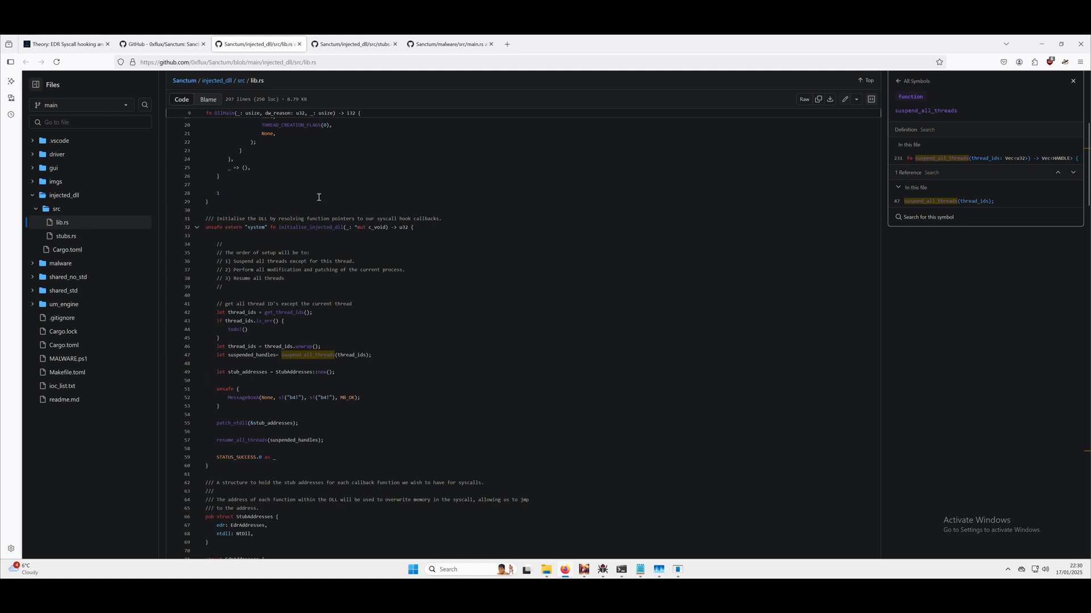
scroll("down", 3)
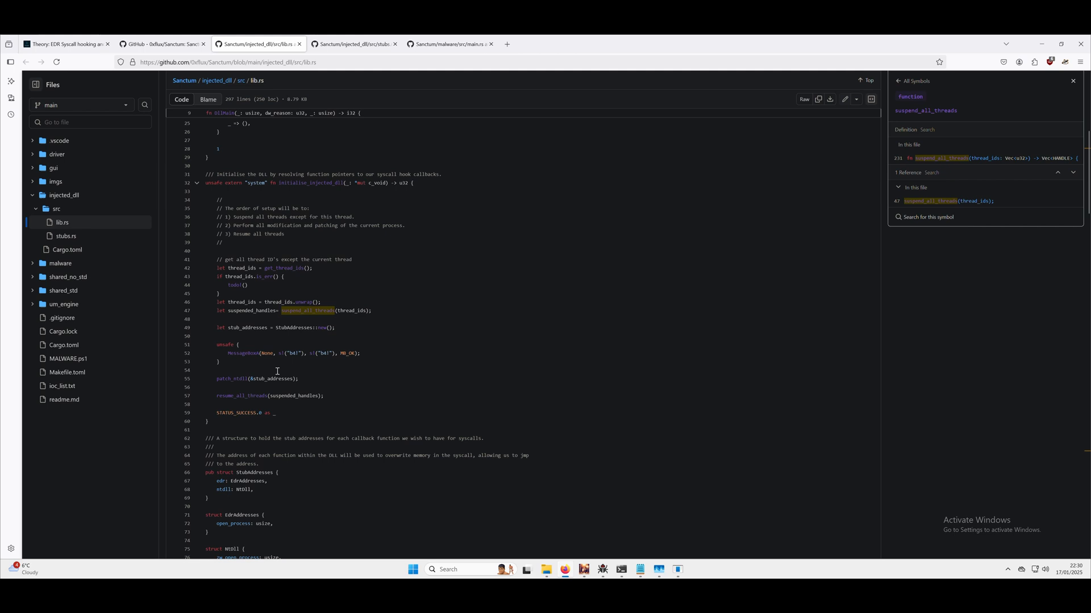
mouse_move(232, 379)
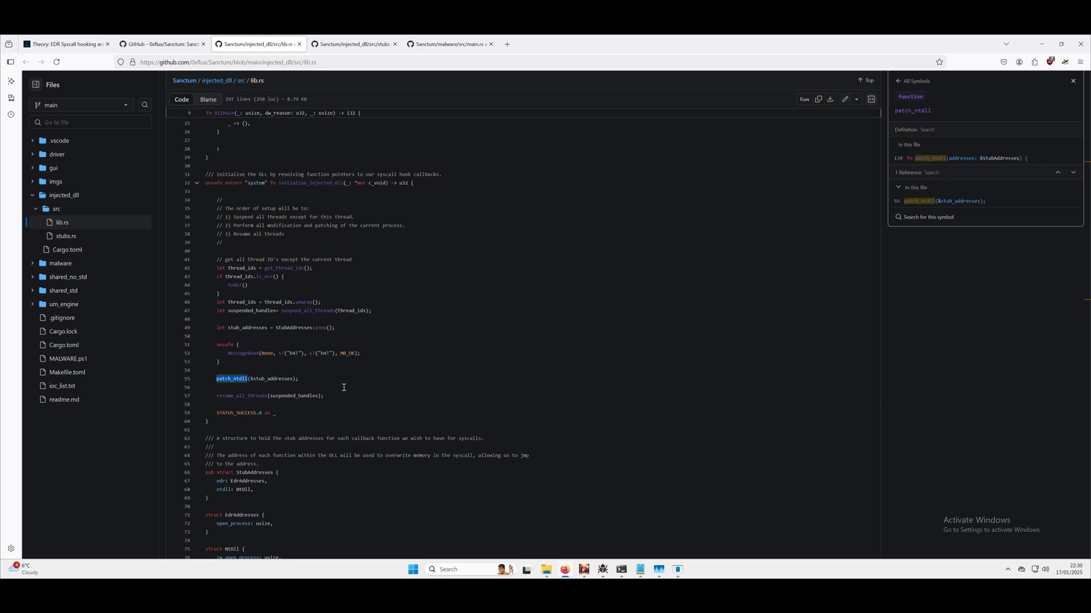
left_click(66, 44)
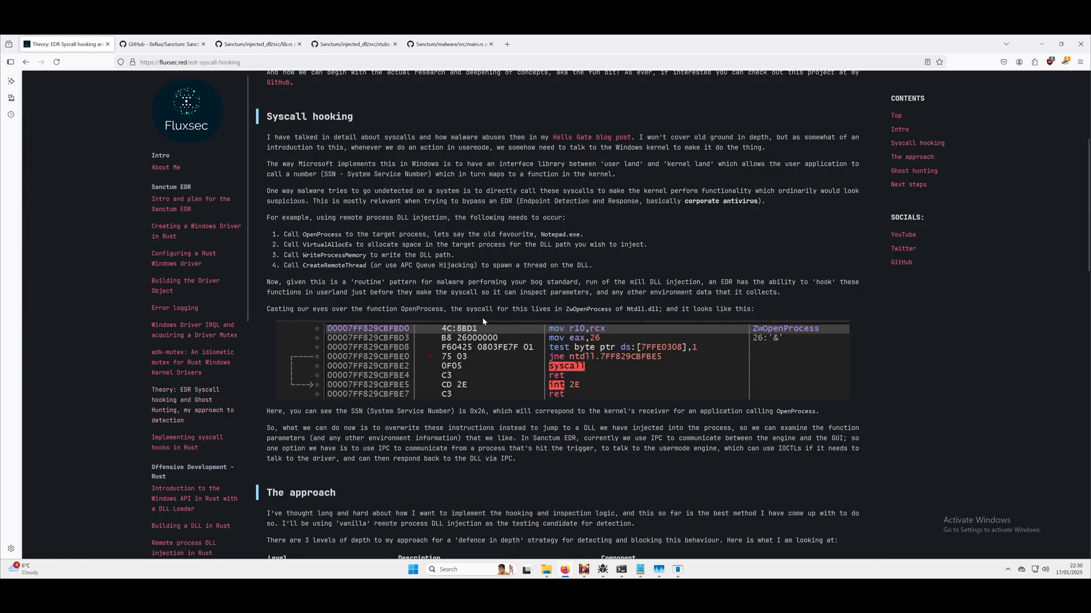
mouse_move(568, 338)
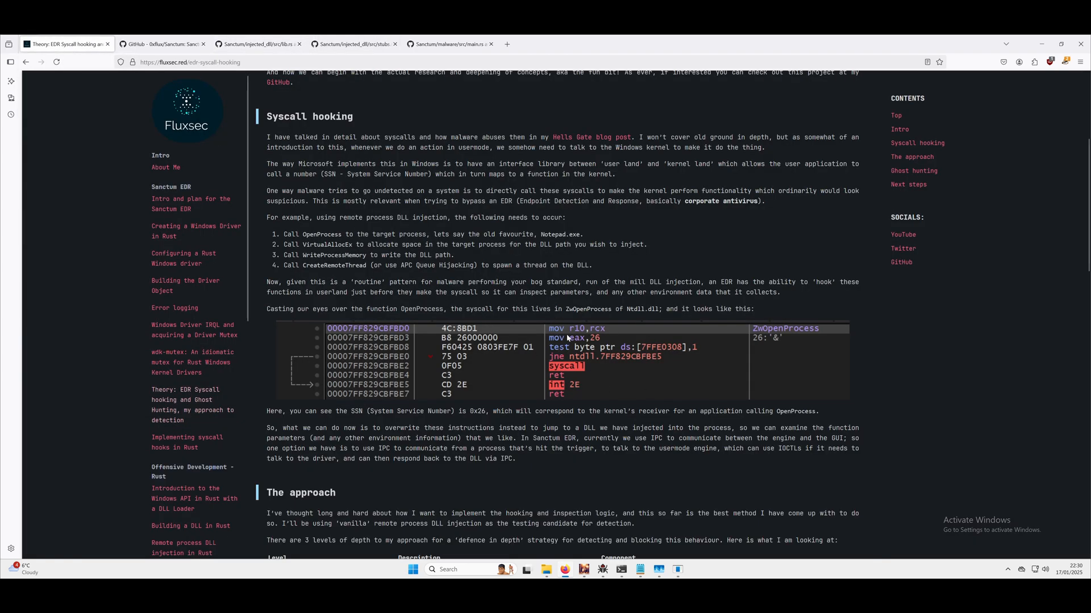
mouse_move(575, 337)
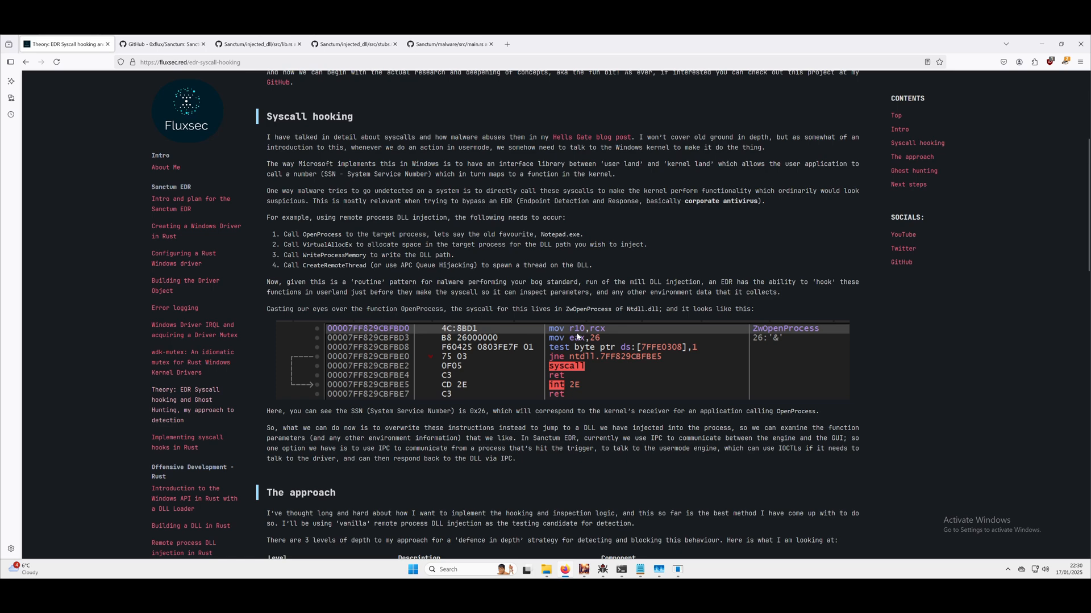
mouse_move(588, 369)
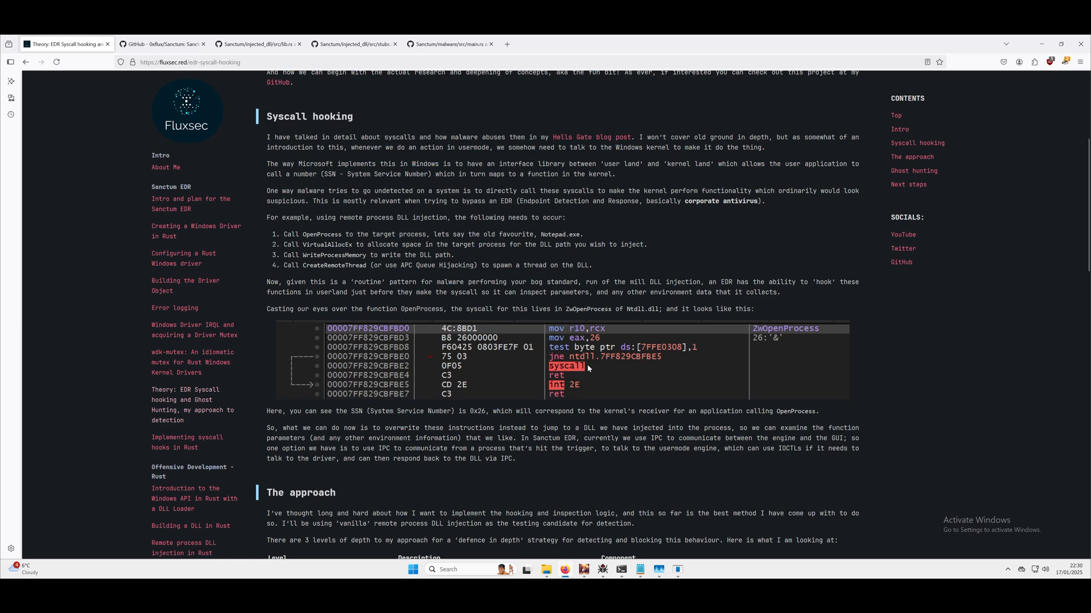
mouse_move(325, 114)
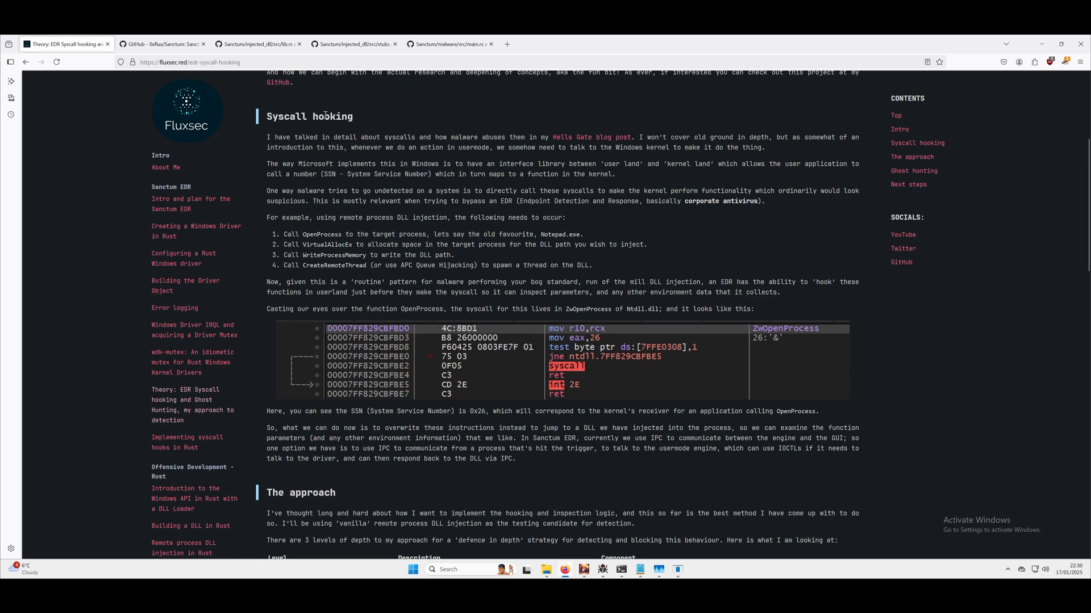
- Switch to the 0xflux/Sanctum repository tab on GitHub
left_click(162, 44)
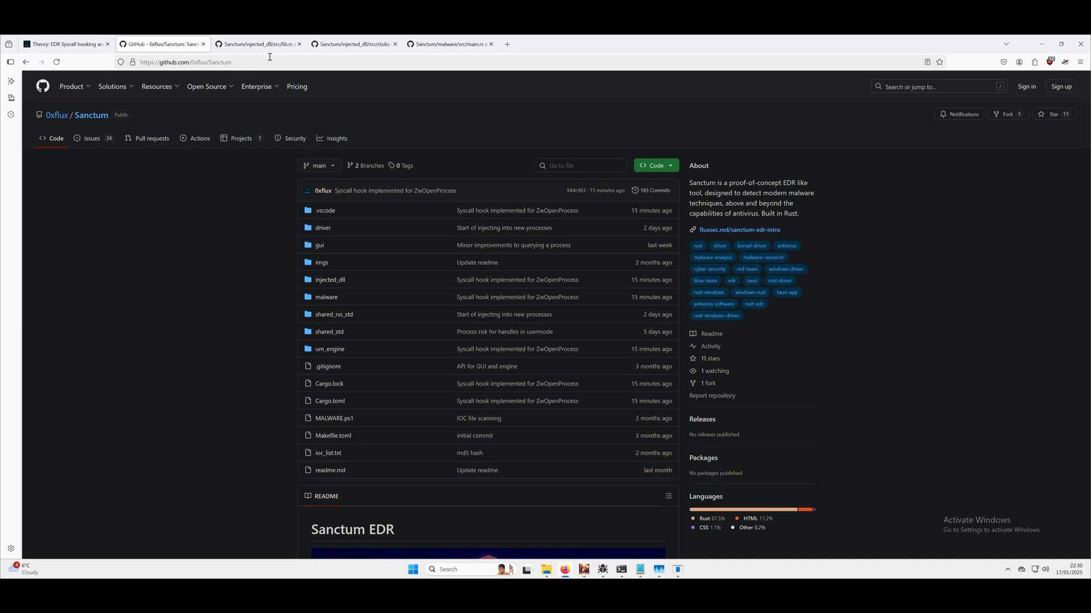
- Open malware/src/main.rs showing OpenProcess's two references
left_click(258, 44)
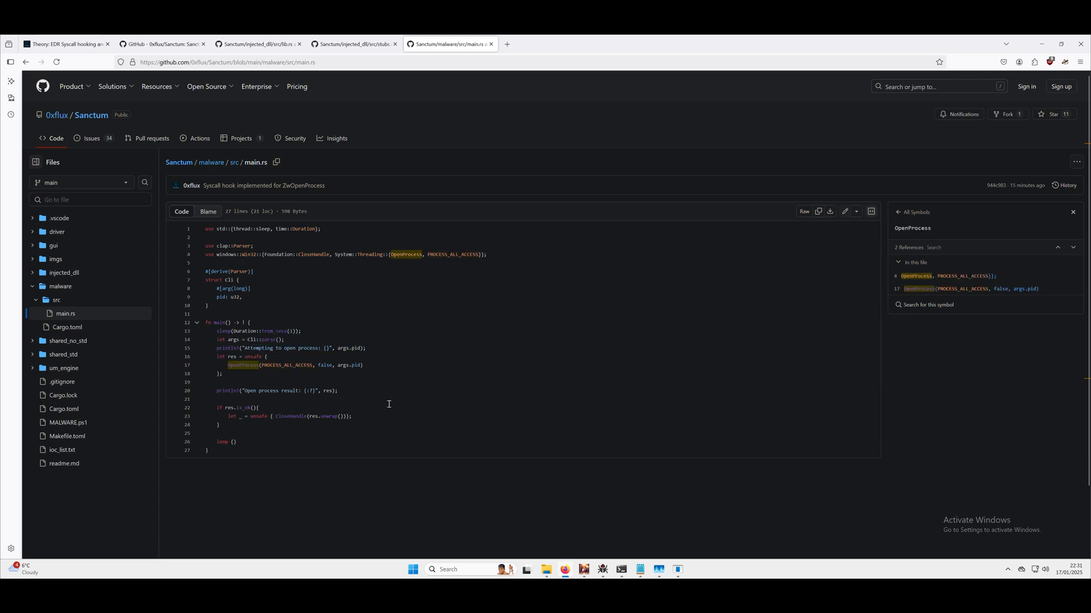
mouse_move(311, 383)
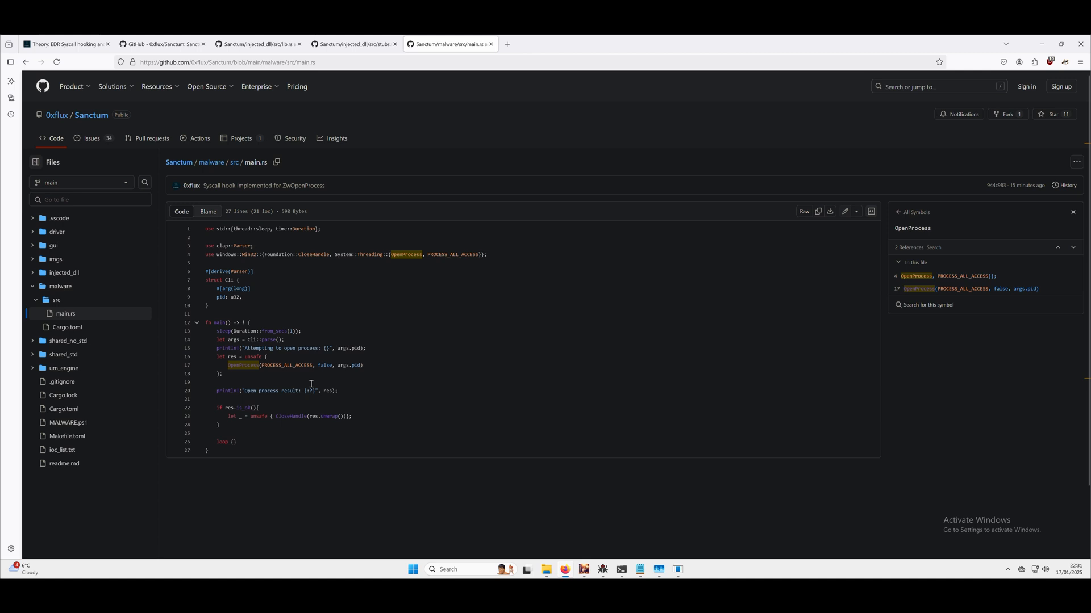
mouse_move(639, 569)
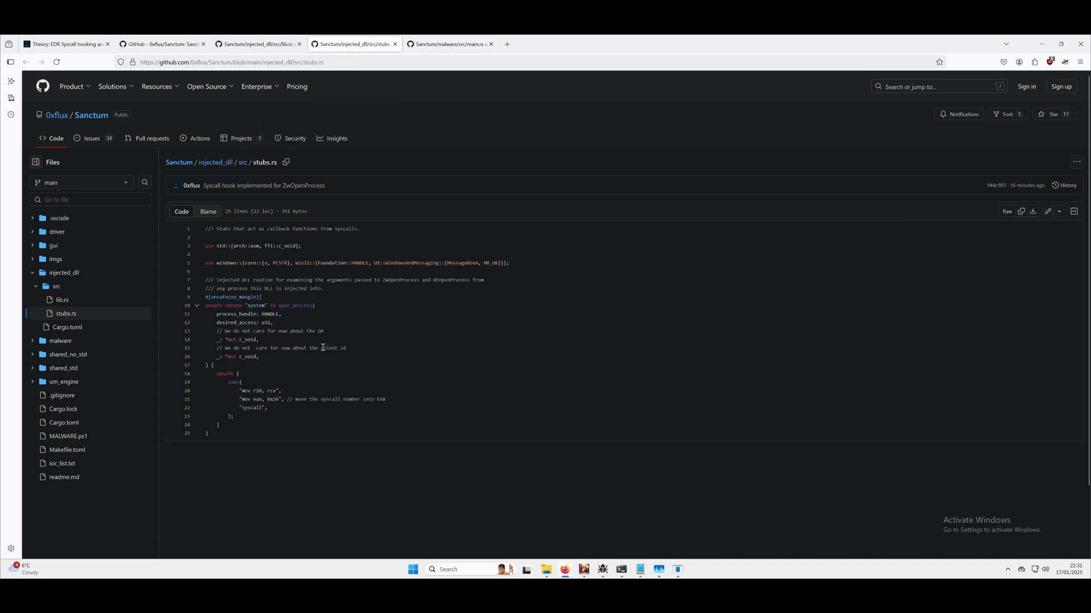
mouse_move(303, 310)
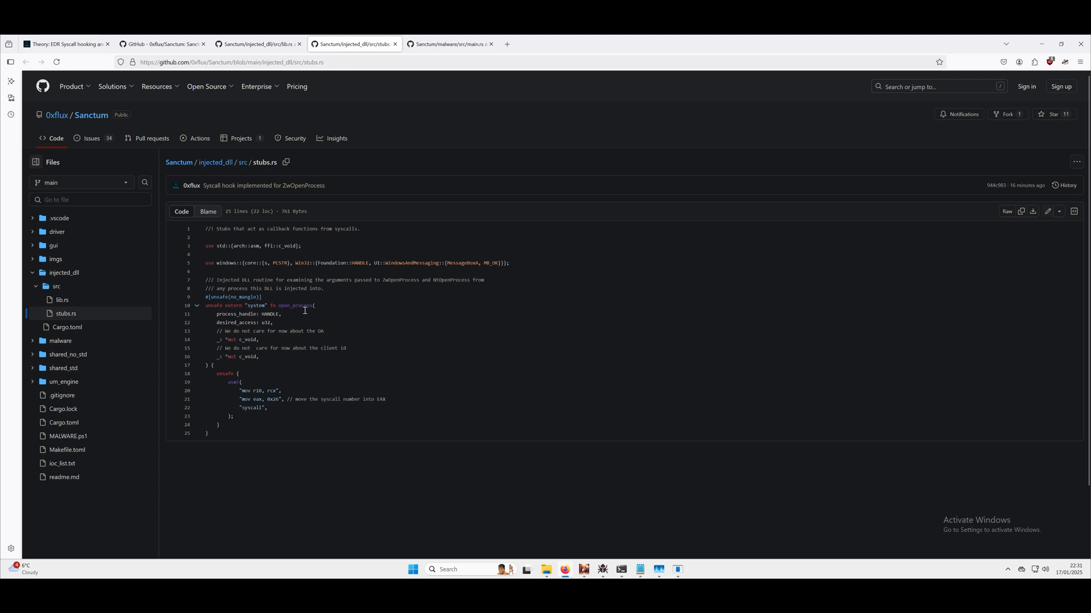
- Look up and select the open_process stub in stubs.rs, then return to the blog
left_click(295, 306)
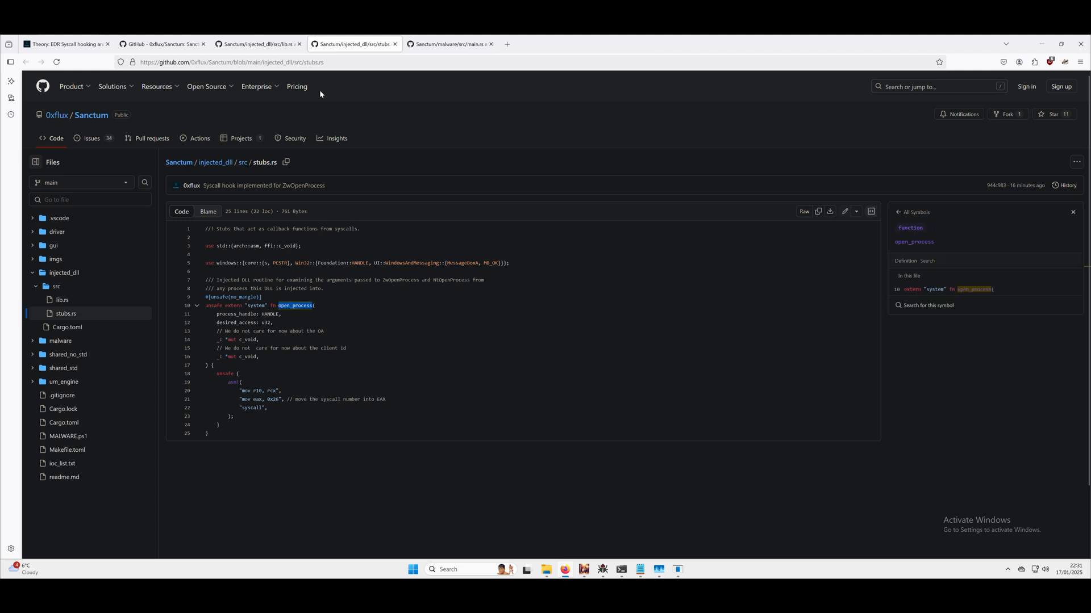
mouse_move(319, 253)
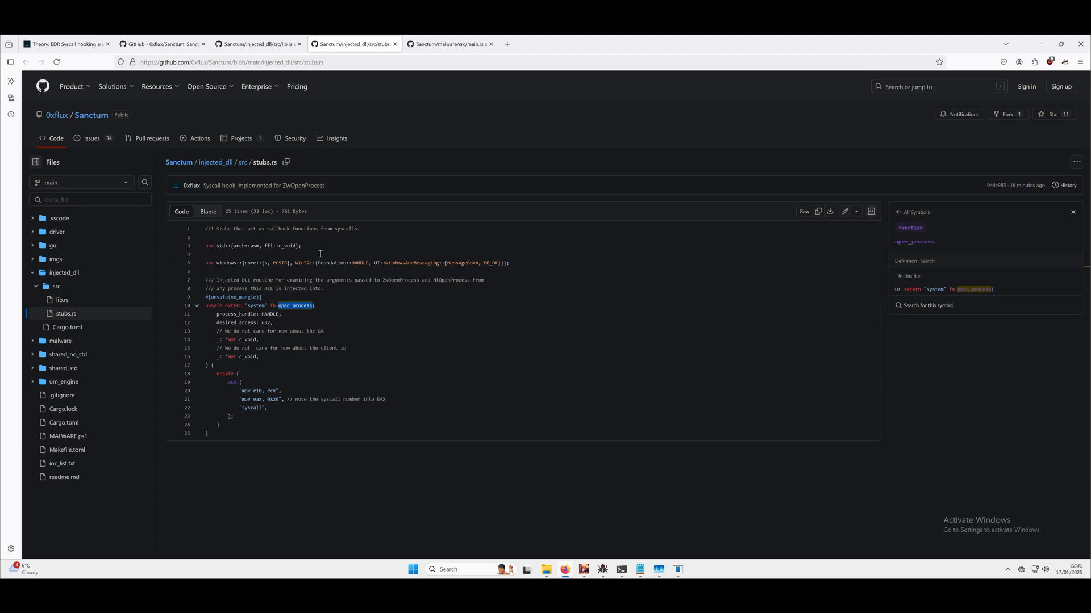
mouse_move(332, 357)
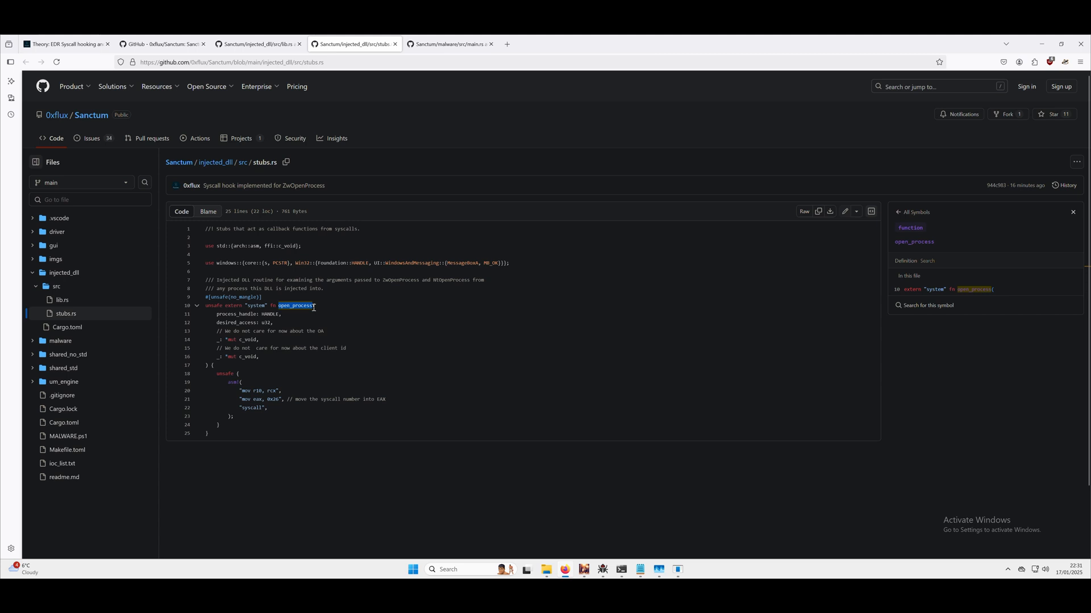
mouse_move(370, 316)
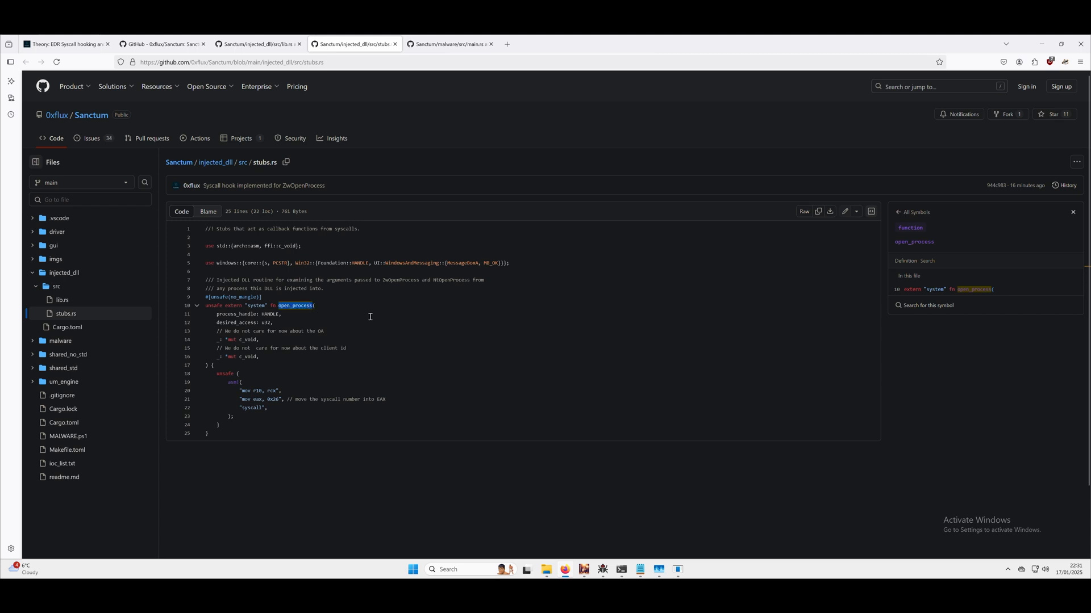
double_click(255, 390)
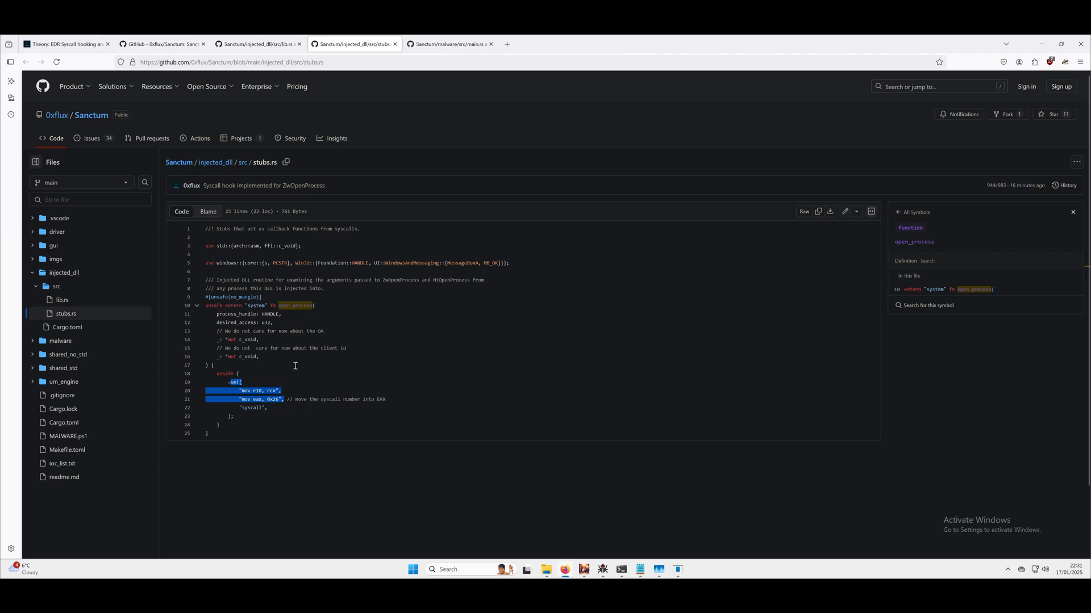
left_click(65, 44)
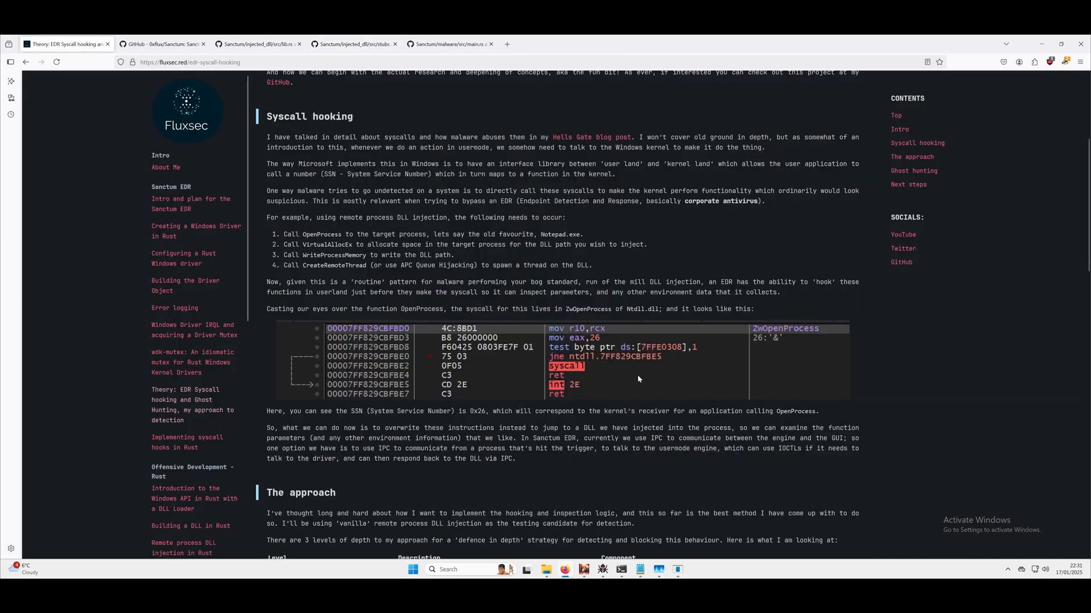
mouse_move(602, 336)
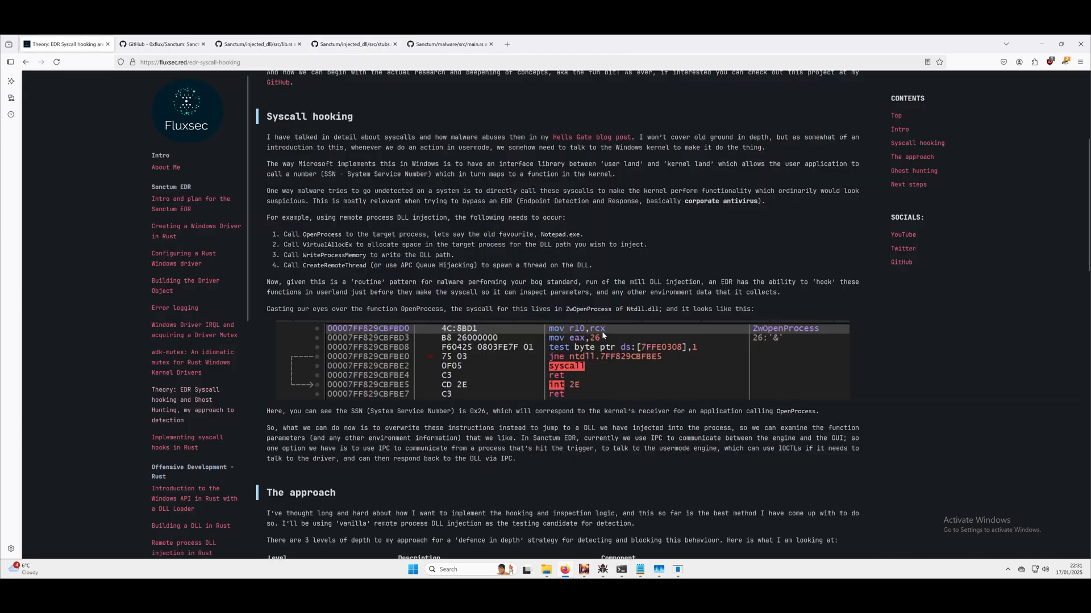
mouse_move(602, 344)
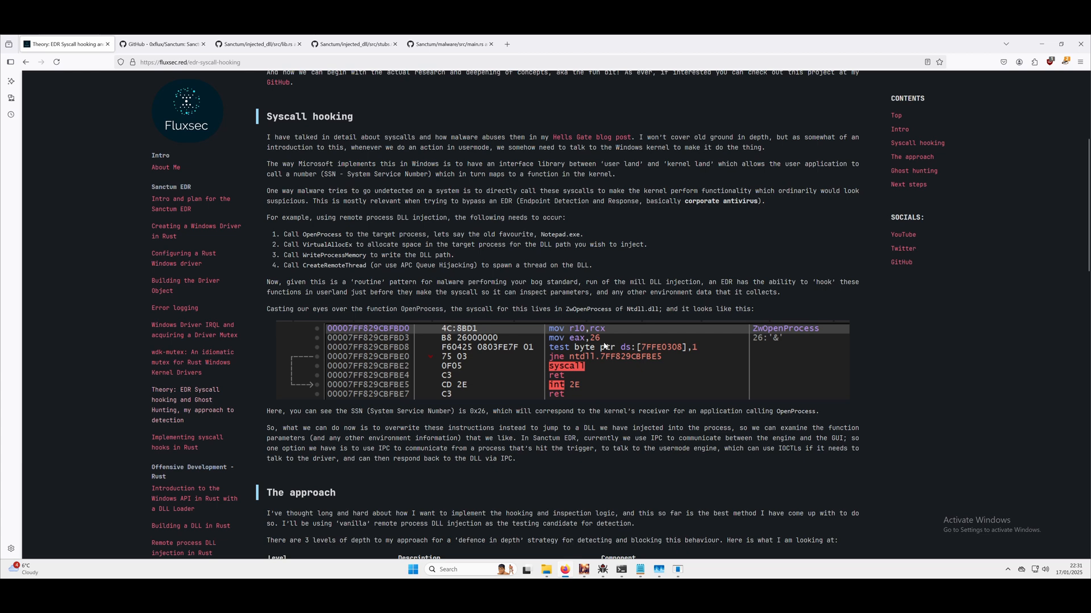
mouse_move(552, 354)
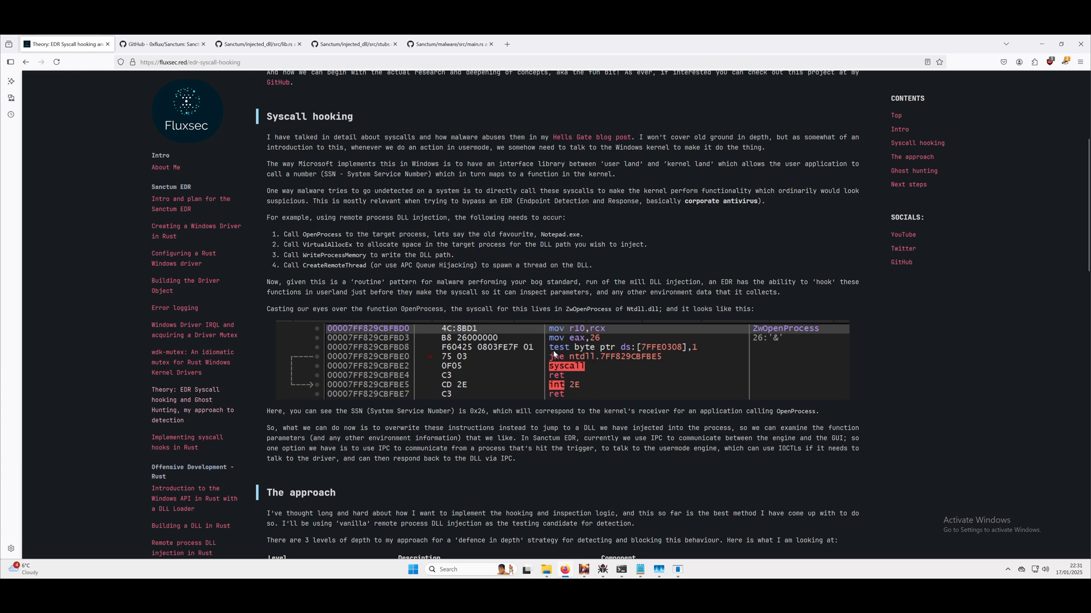
mouse_move(574, 376)
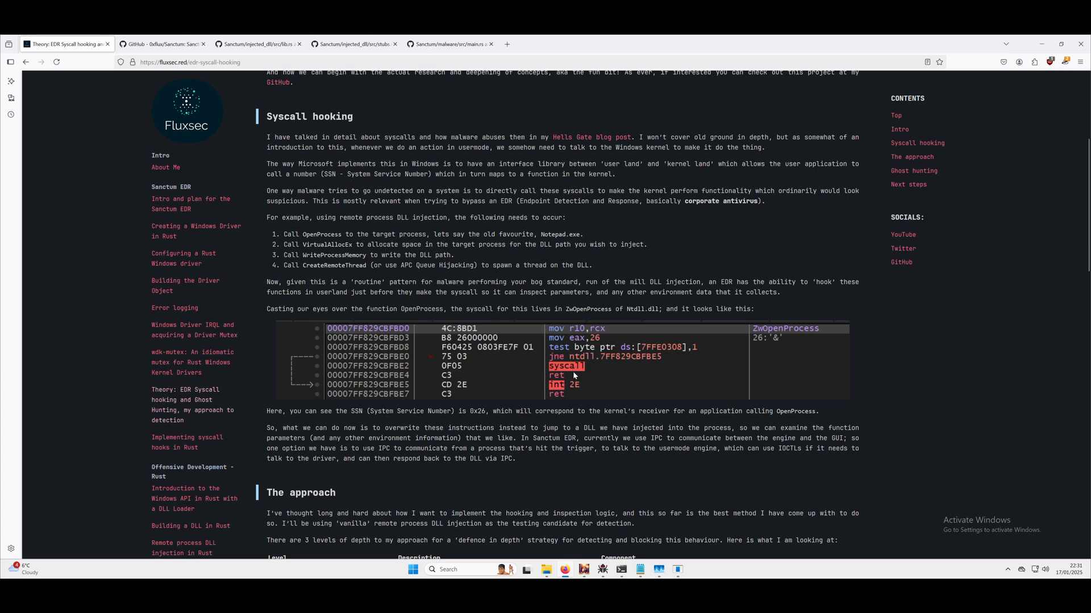
mouse_move(558, 382)
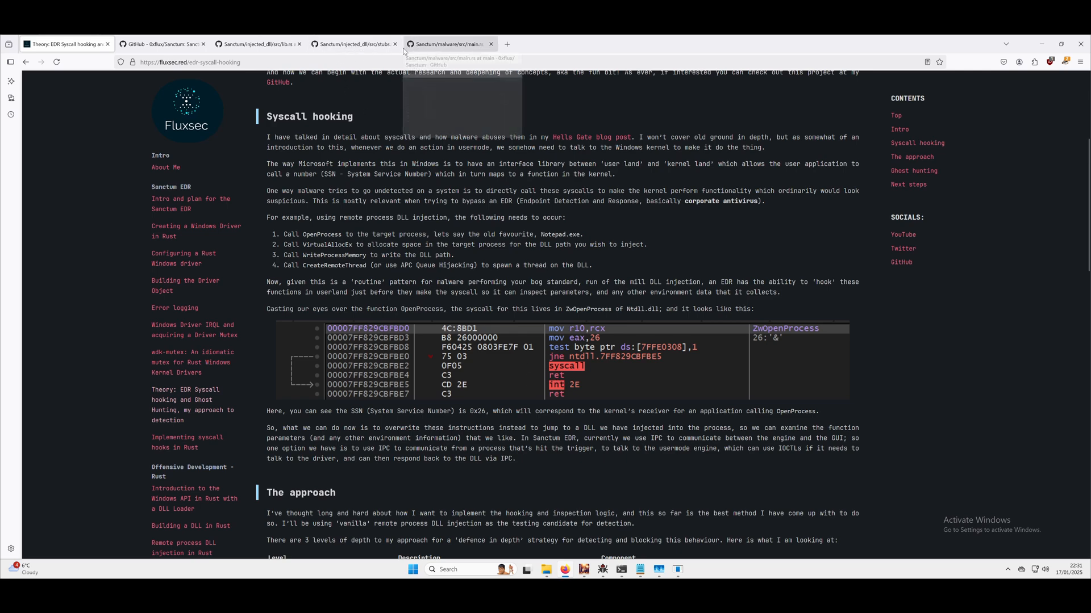
- Switch back to the injected_dll/src/stubs.rs tab at open_process's parameters
left_click(354, 44)
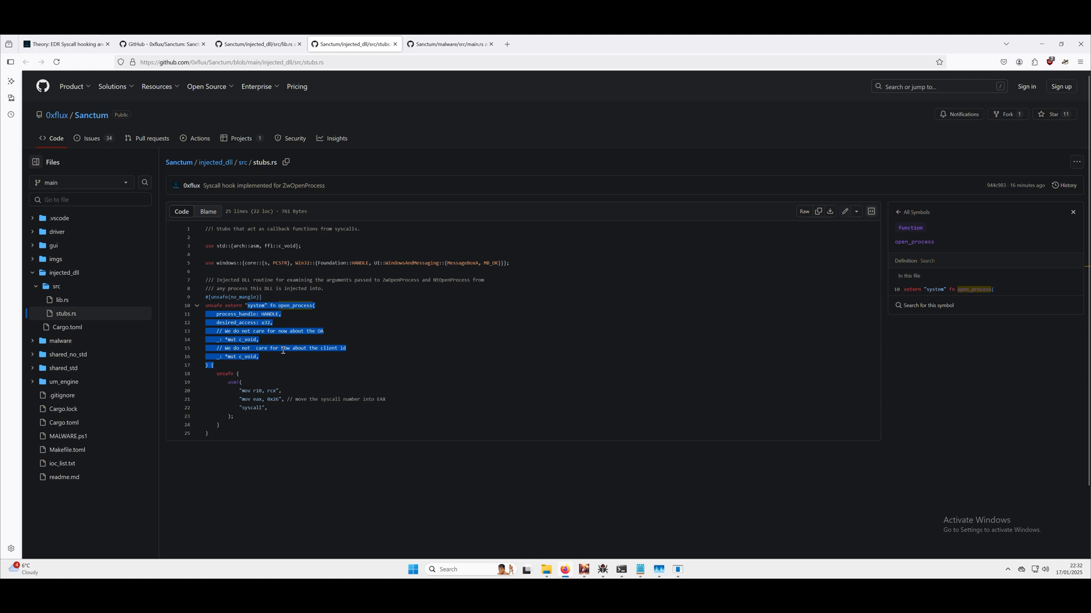
left_click(282, 397)
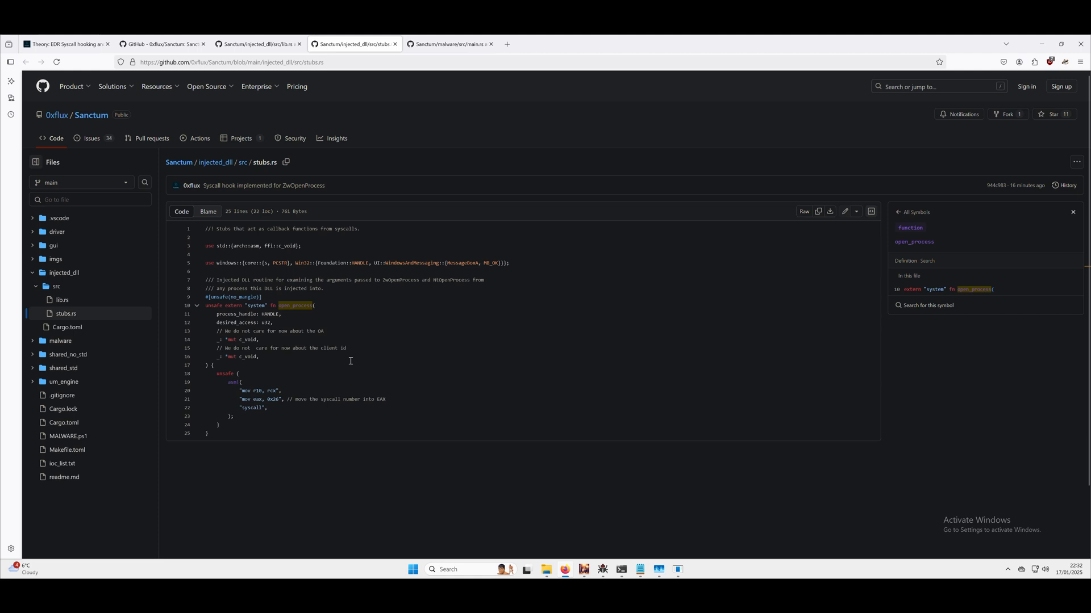
mouse_move(269, 419)
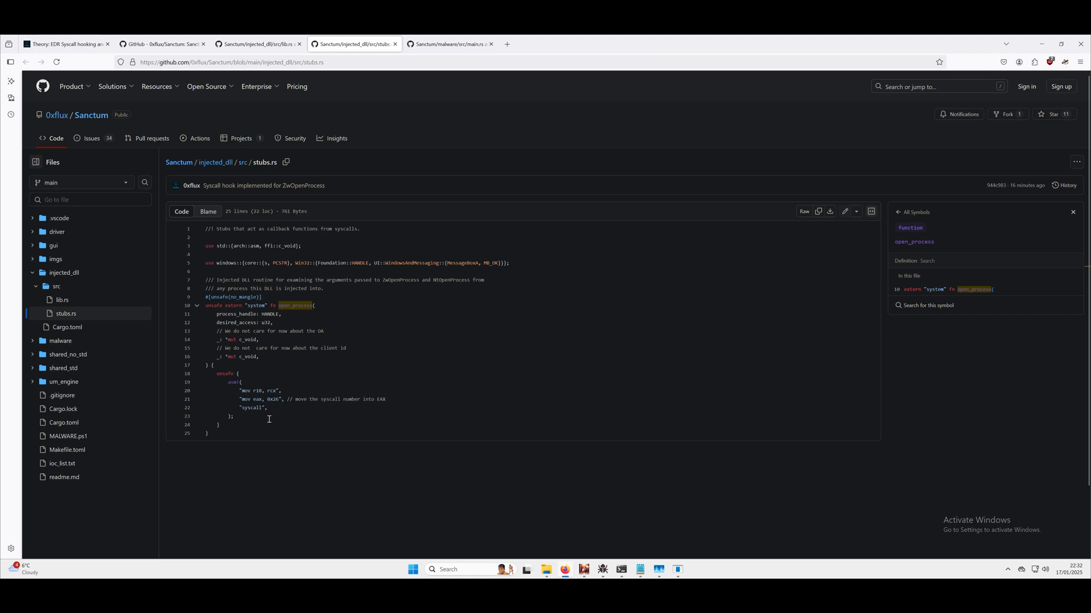
mouse_move(270, 402)
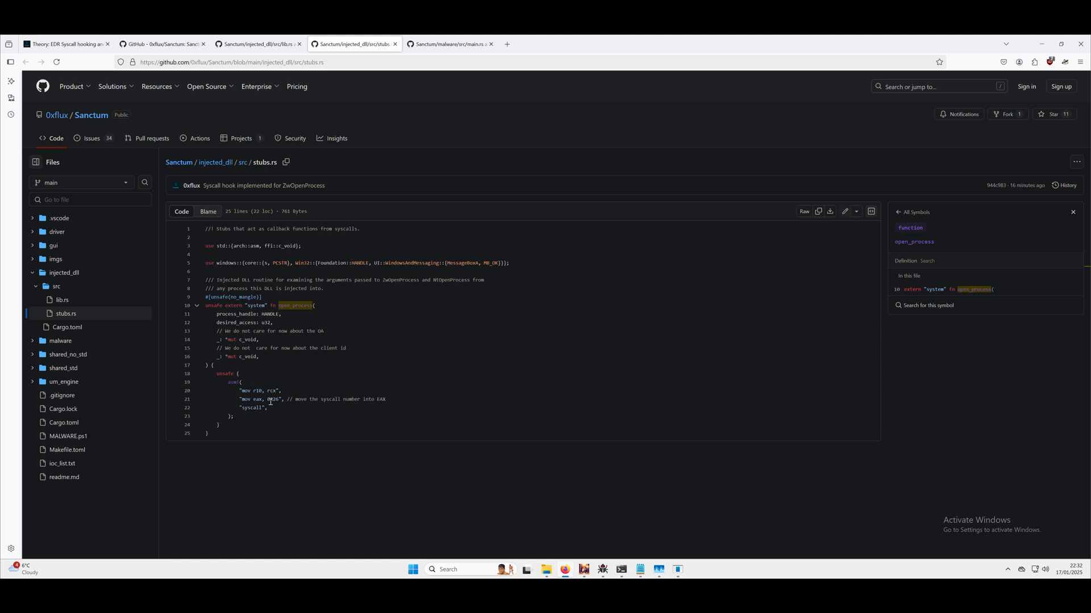
mouse_move(331, 365)
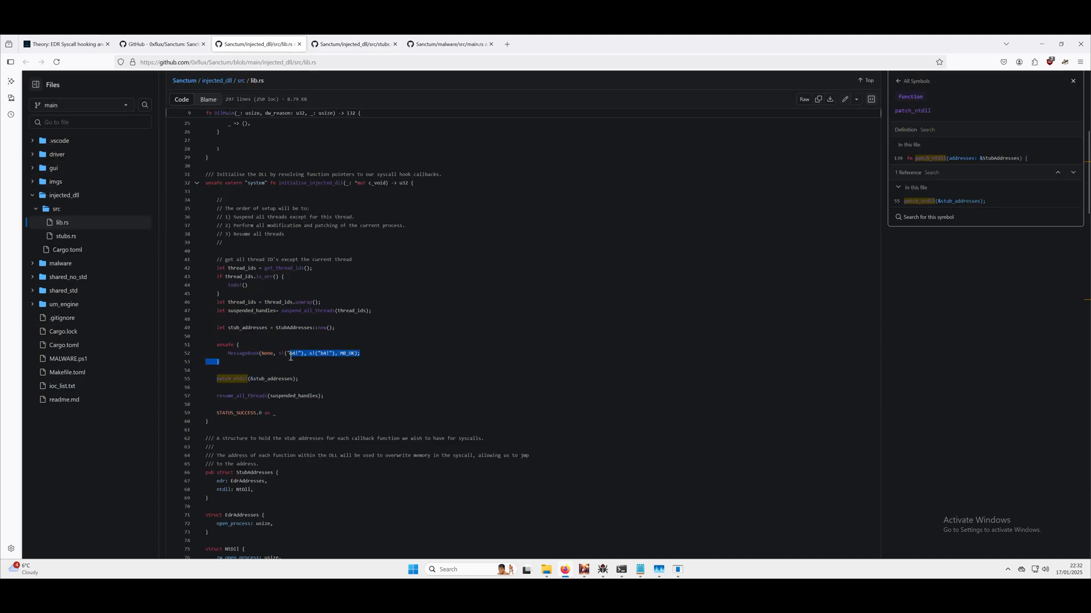
- Deselect the MessageBoxA debug call's arguments and block above patch_ntdll in lib.rs
left_click(295, 357)
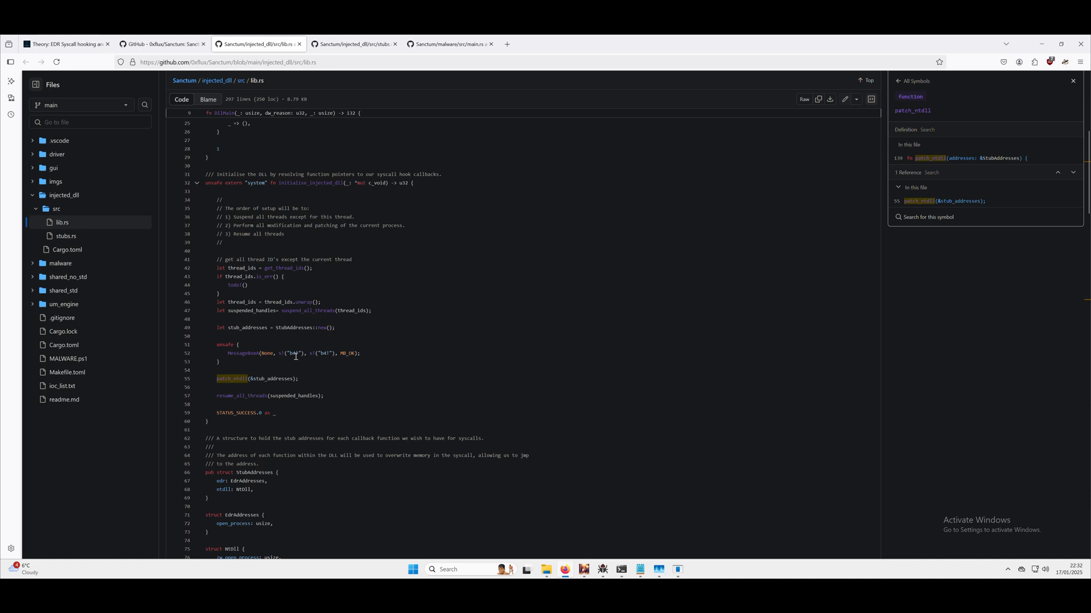
mouse_move(282, 342)
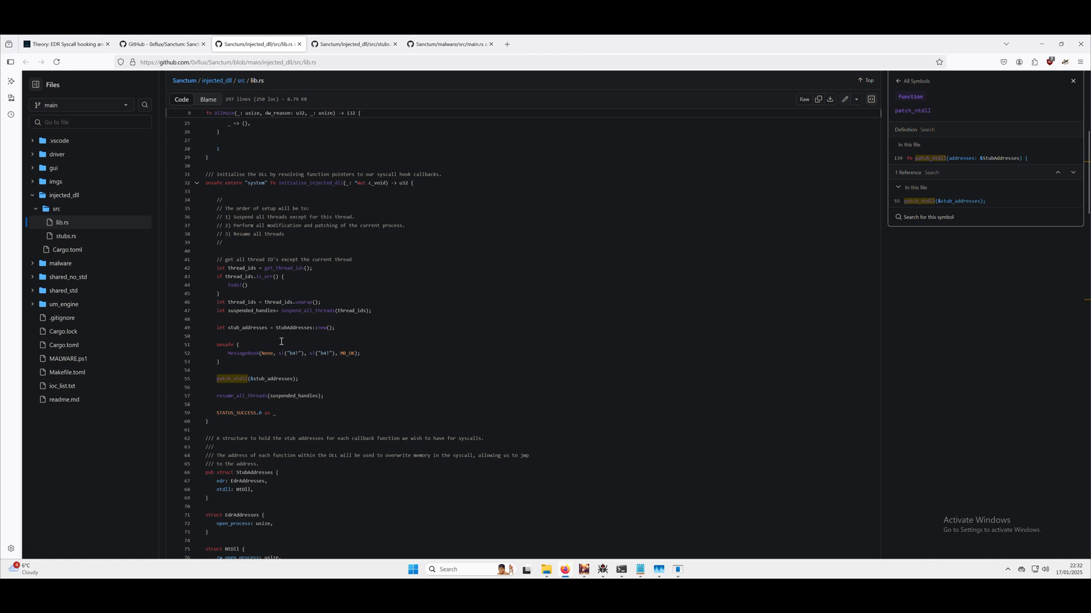
mouse_move(276, 378)
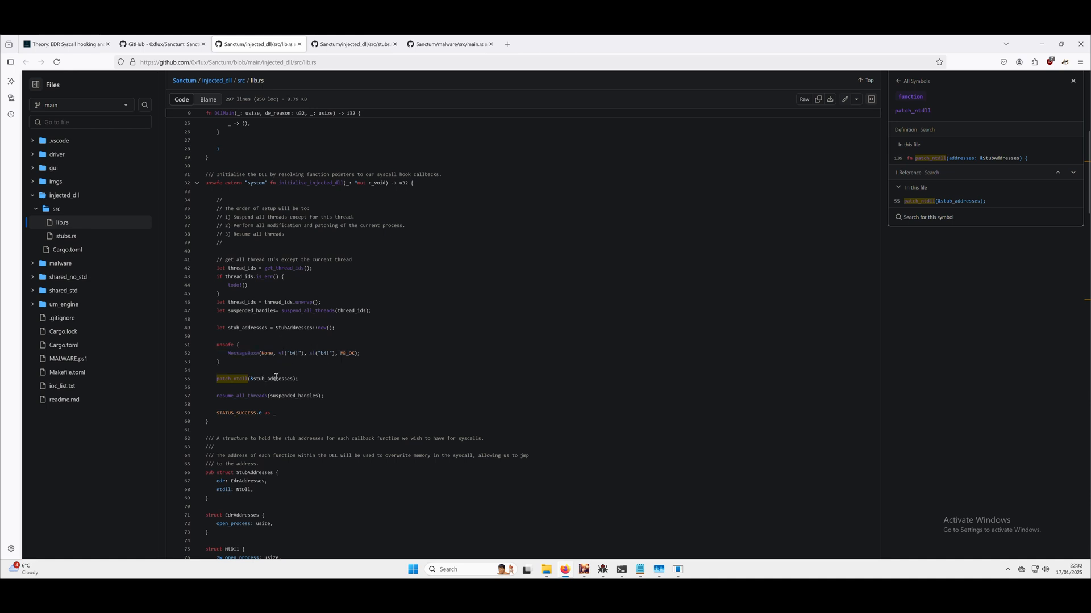
mouse_move(279, 353)
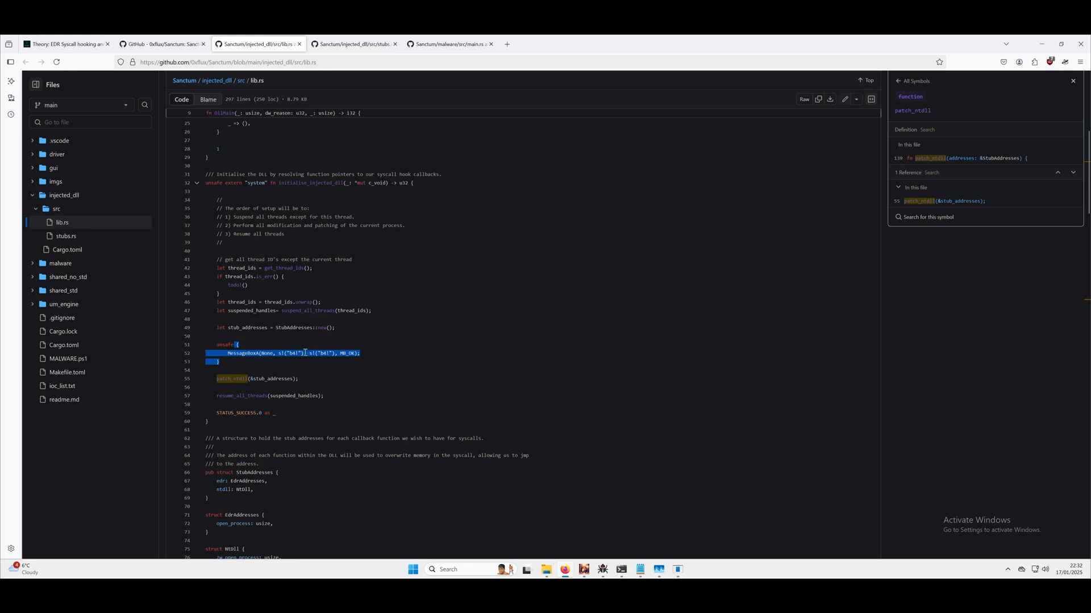
mouse_move(312, 347)
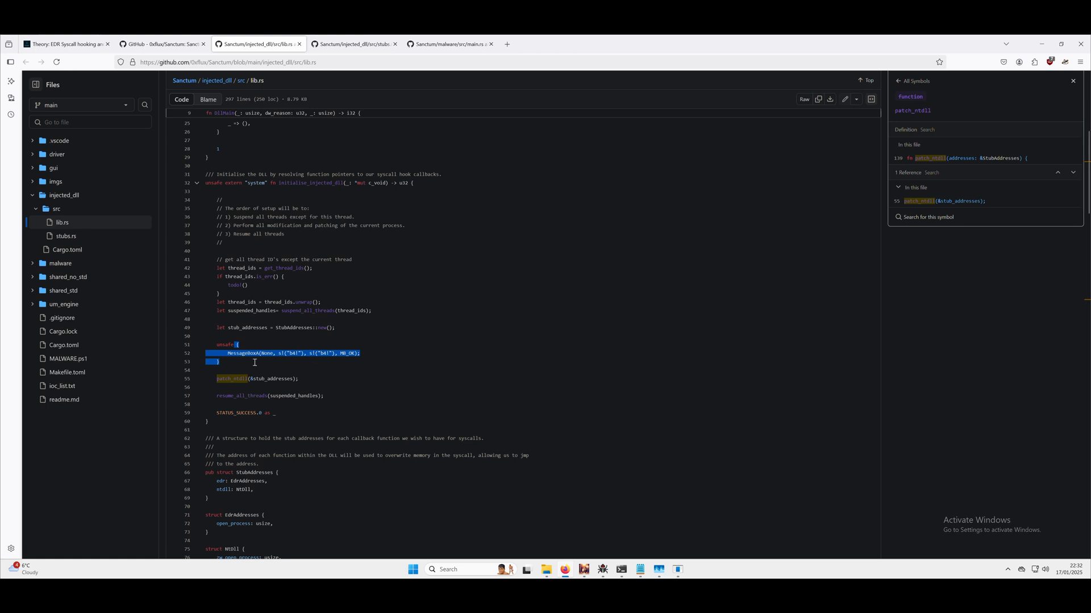
left_click(253, 363)
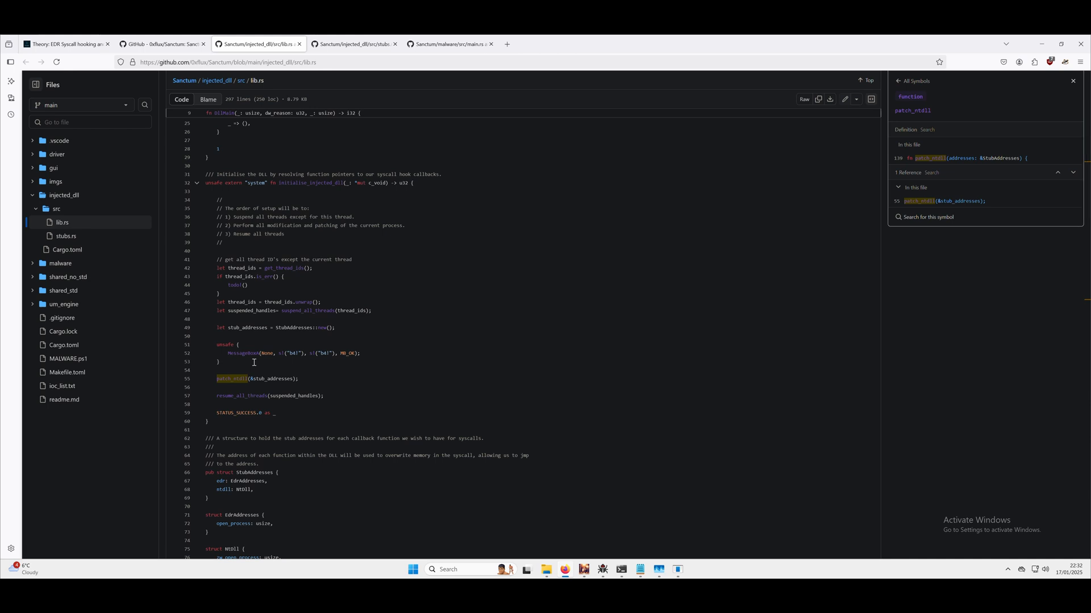
mouse_move(602, 570)
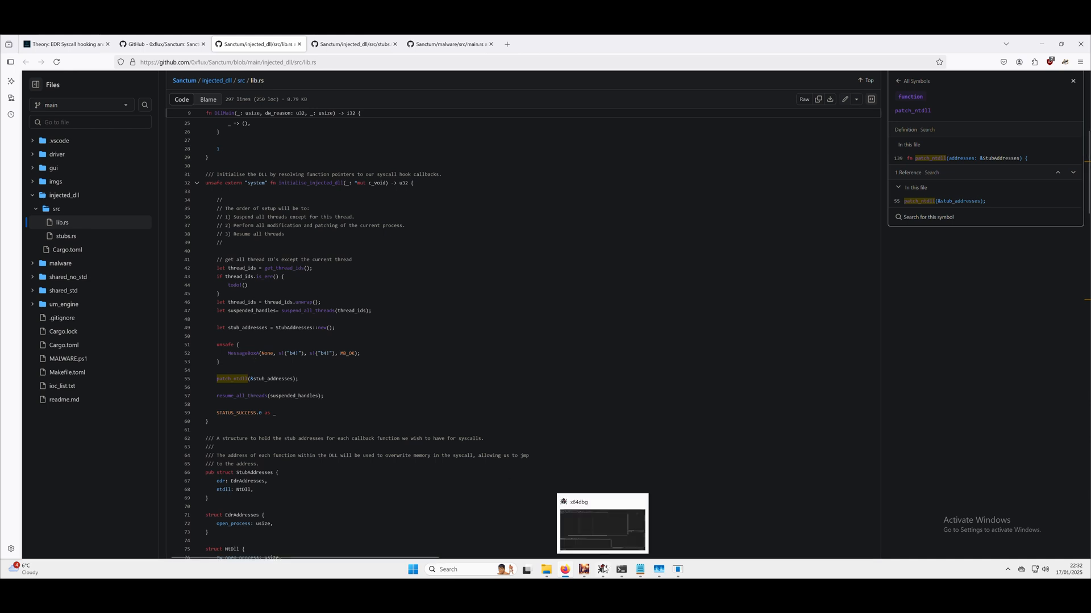
- Bring PowerShell forward to review the repeated malware.exe runs against PID 3368
left_click(601, 523)
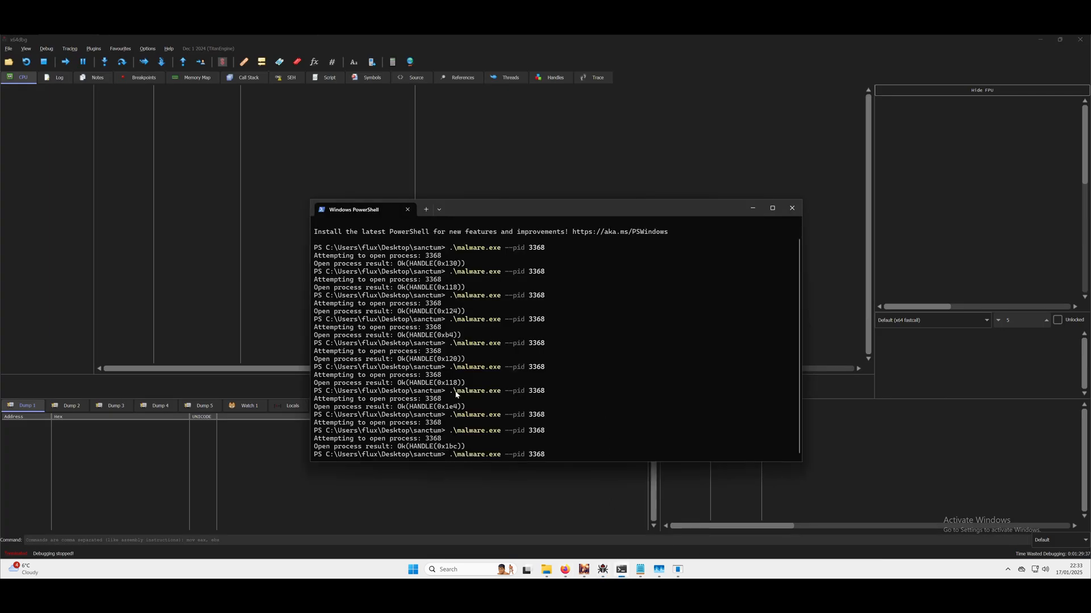
mouse_move(478, 406)
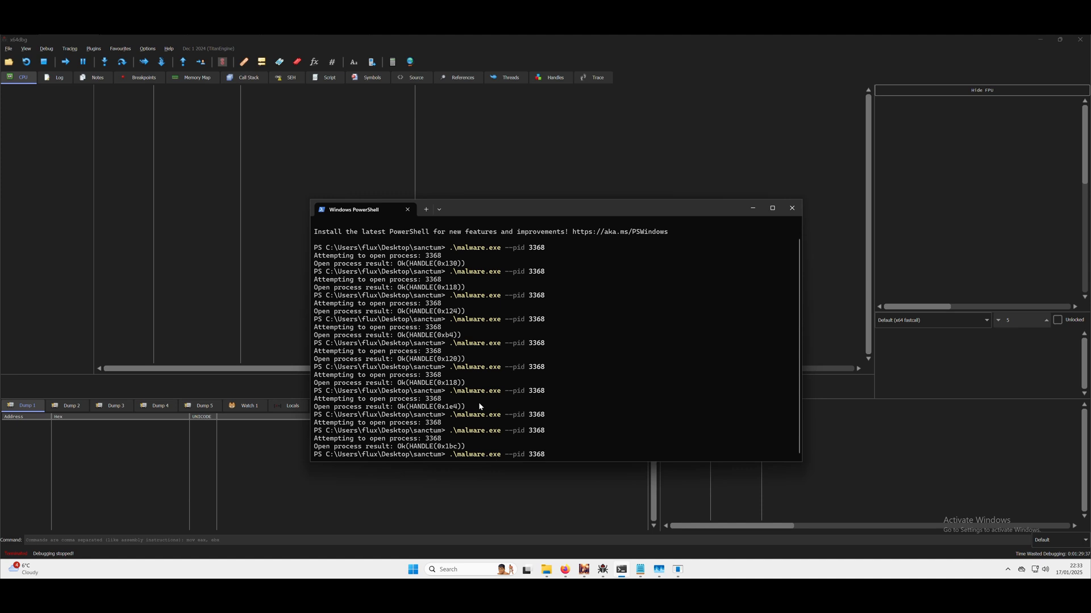
mouse_move(588, 515)
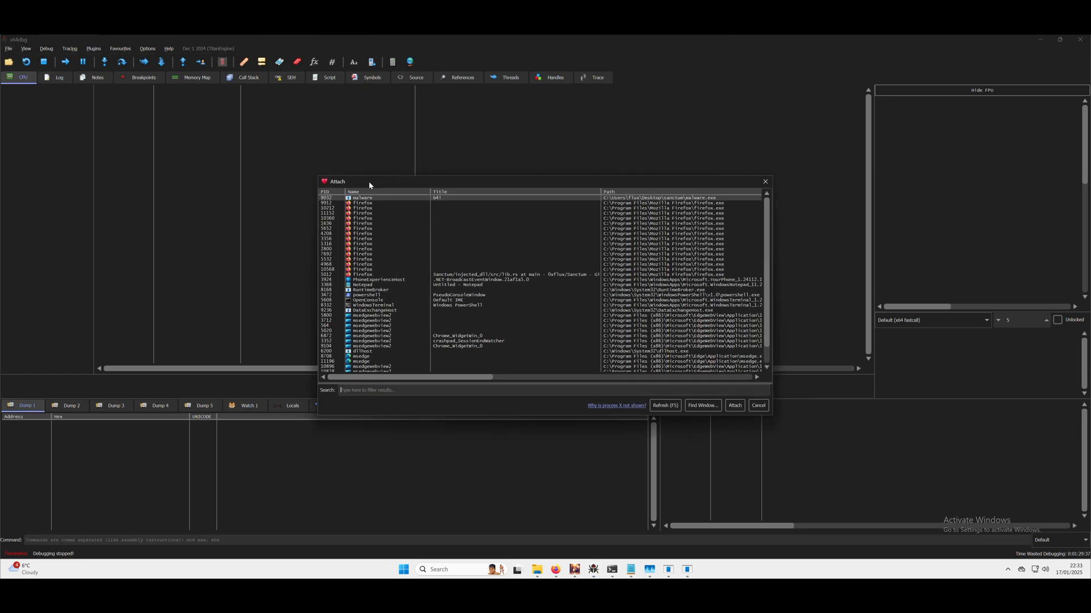
- Attach to malware.exe, view ntdll's ZwOpenProcess stub, and list sanctum symbols like open_process
left_click(734, 405)
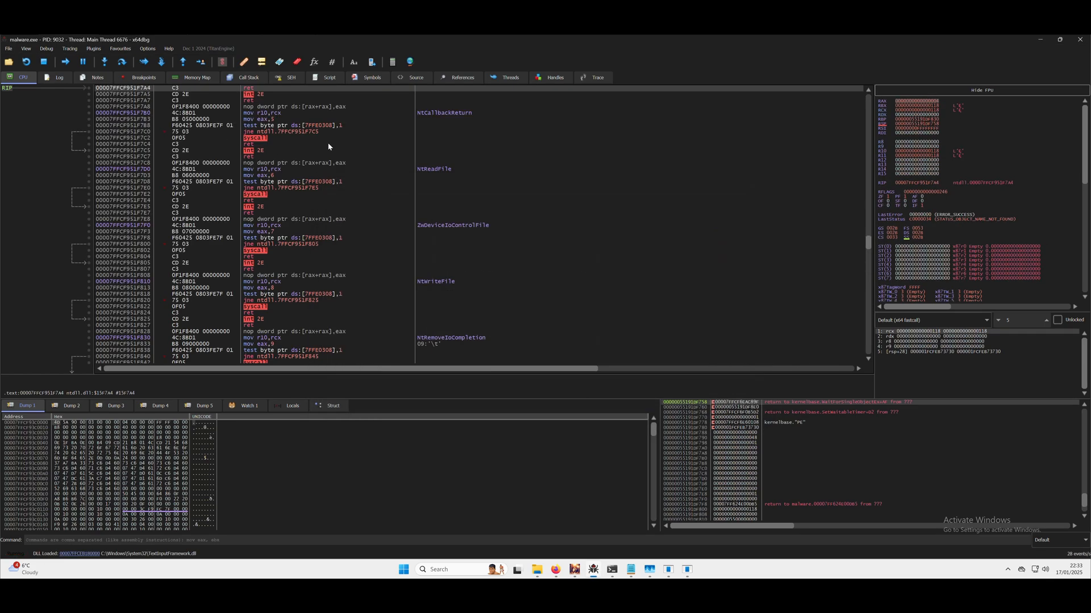
left_click(372, 78)
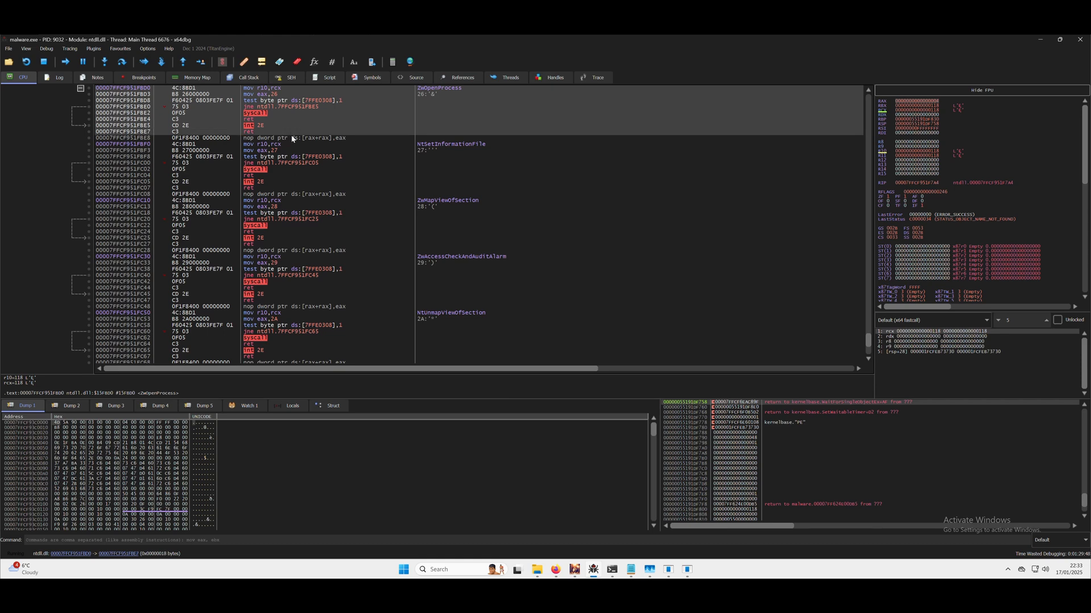
left_click(371, 78)
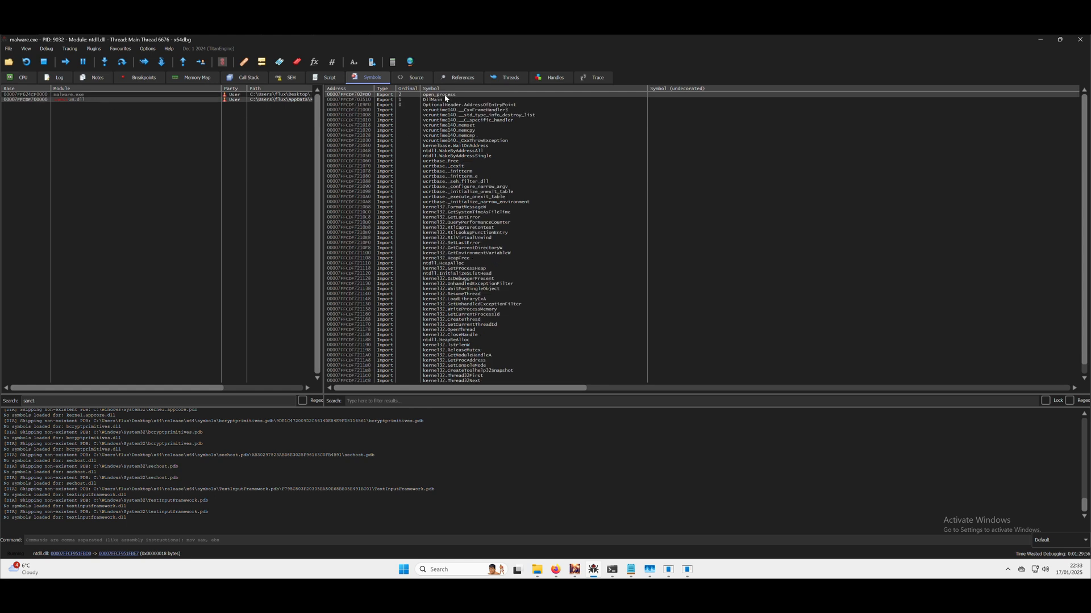
mouse_move(318, 482)
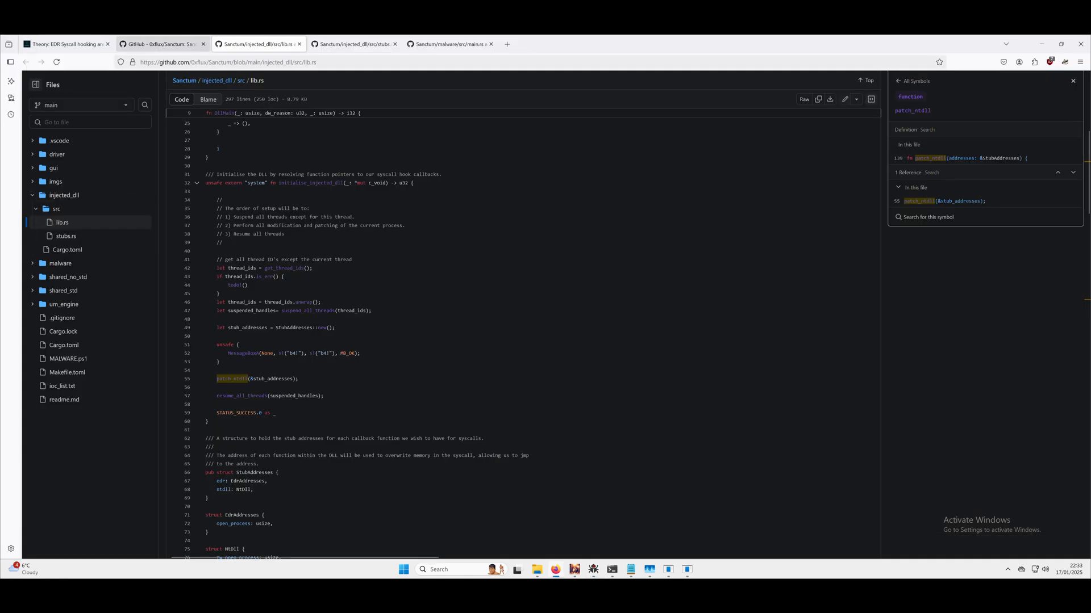
- Glance at the syscall-hooking blog post, then return to stubs.rs on GitHub
left_click(66, 44)
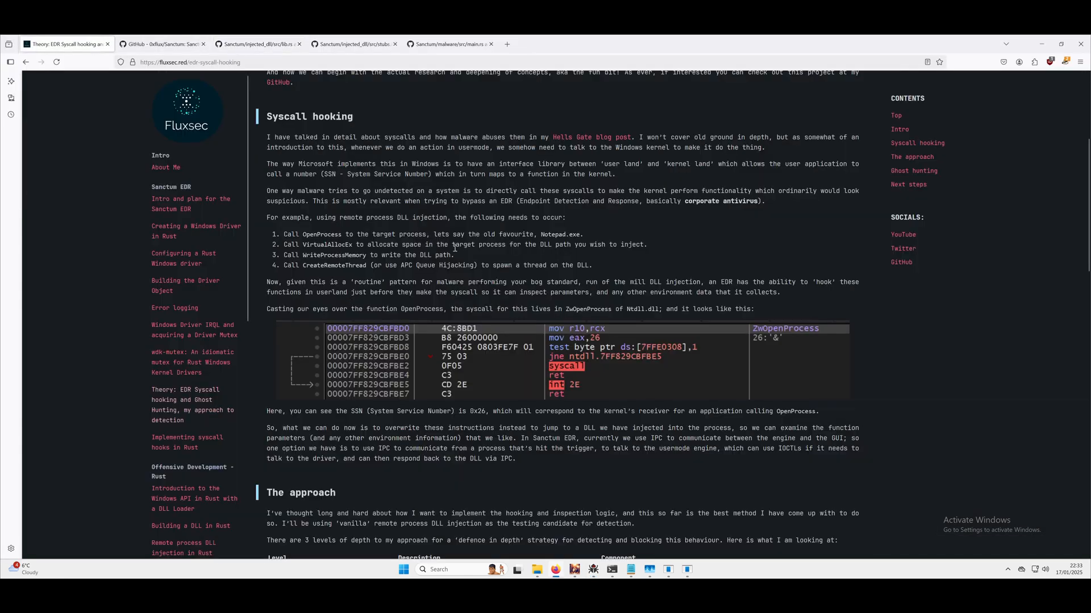
left_click(257, 44)
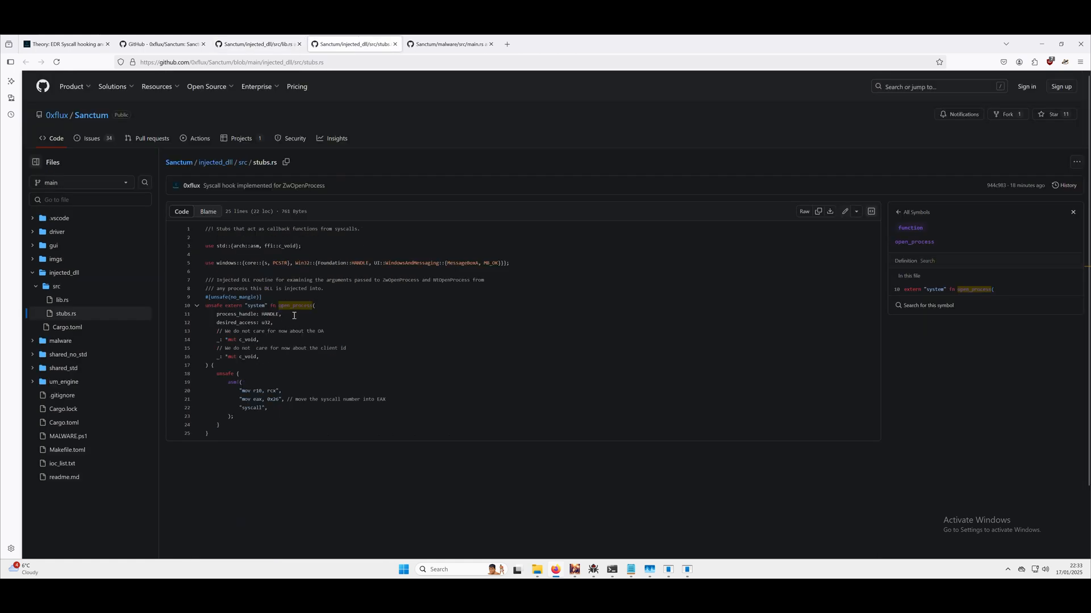
mouse_move(346, 378)
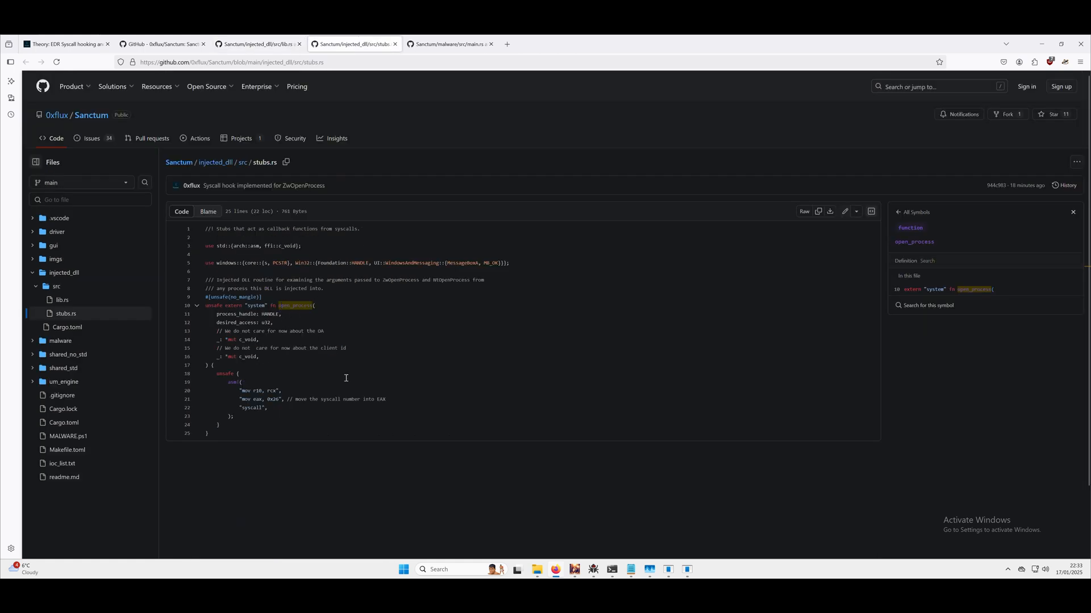
mouse_move(463, 78)
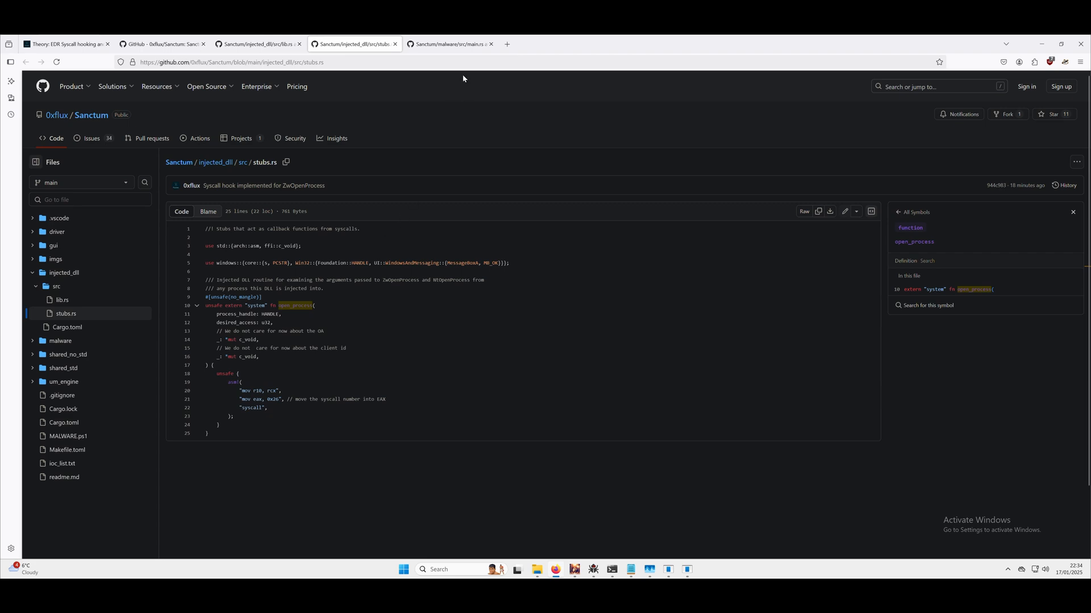
mouse_move(593, 570)
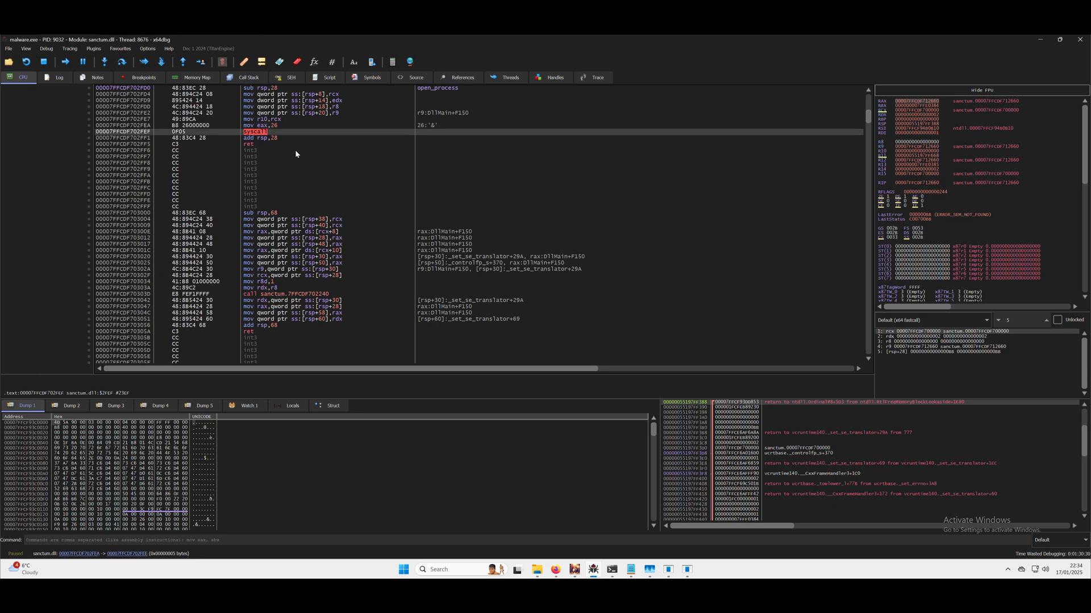
- Step over the syscall in sanctum.dll's open_process stub with F8
key("F8")
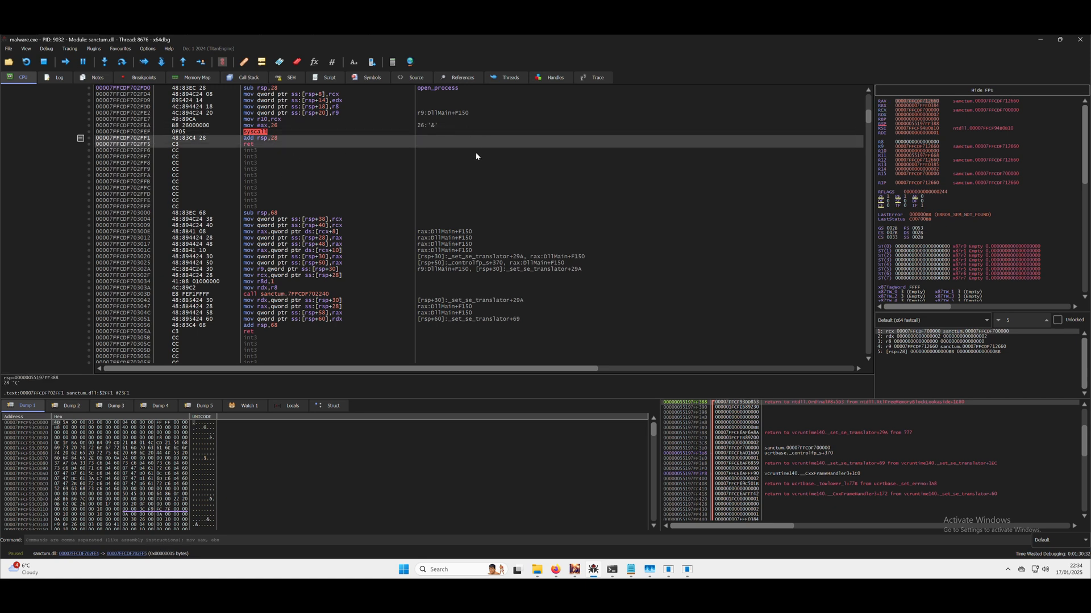
mouse_move(349, 128)
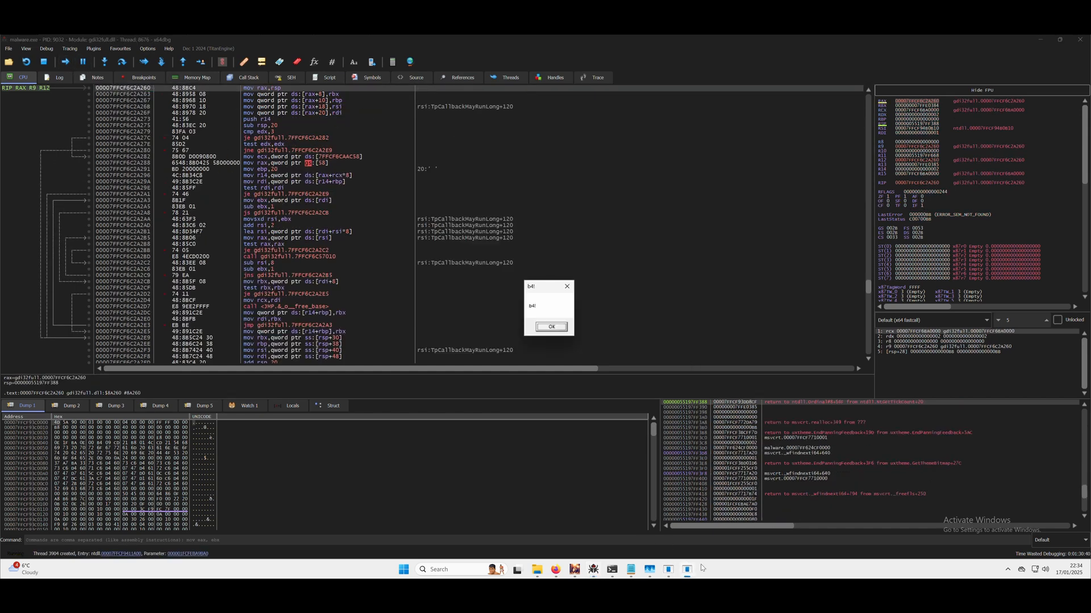
- Dismiss the b4l and 'Done writes' message boxes and show the empty breakpoints list
left_click(550, 326)
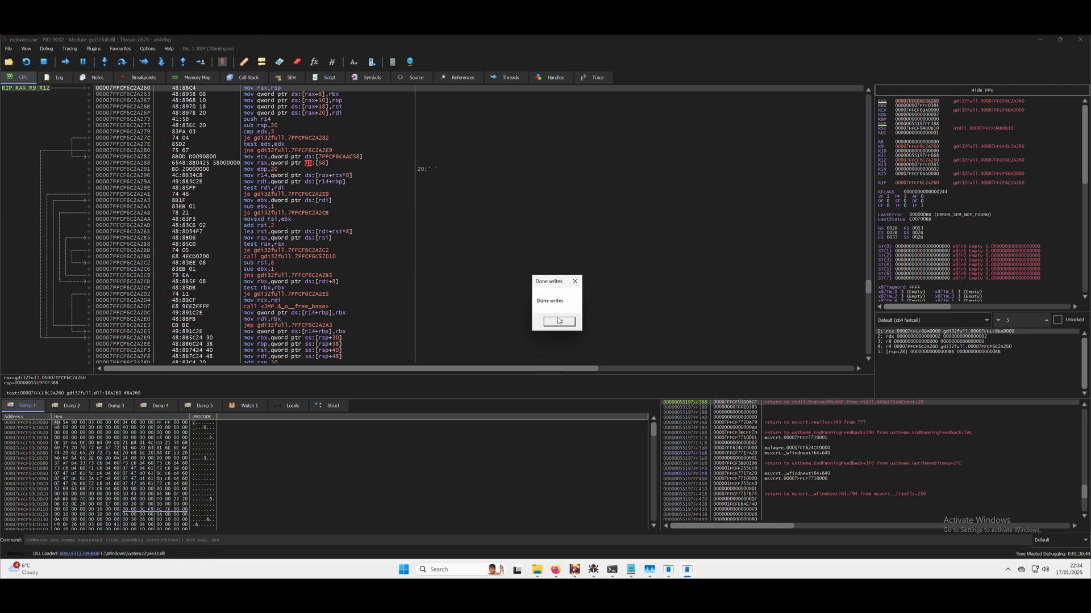
left_click(557, 321)
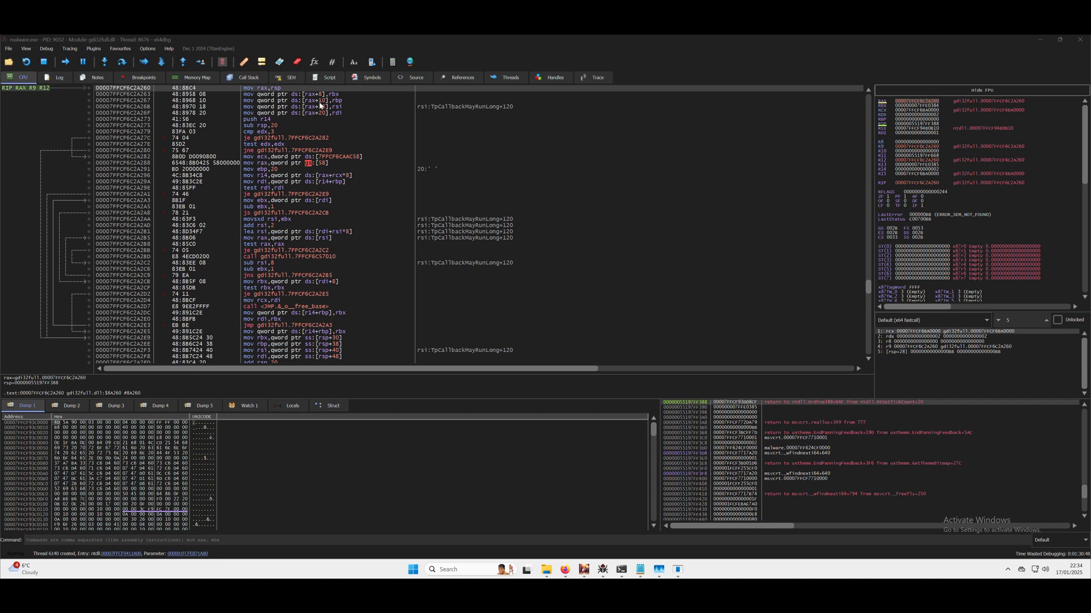
mouse_move(144, 78)
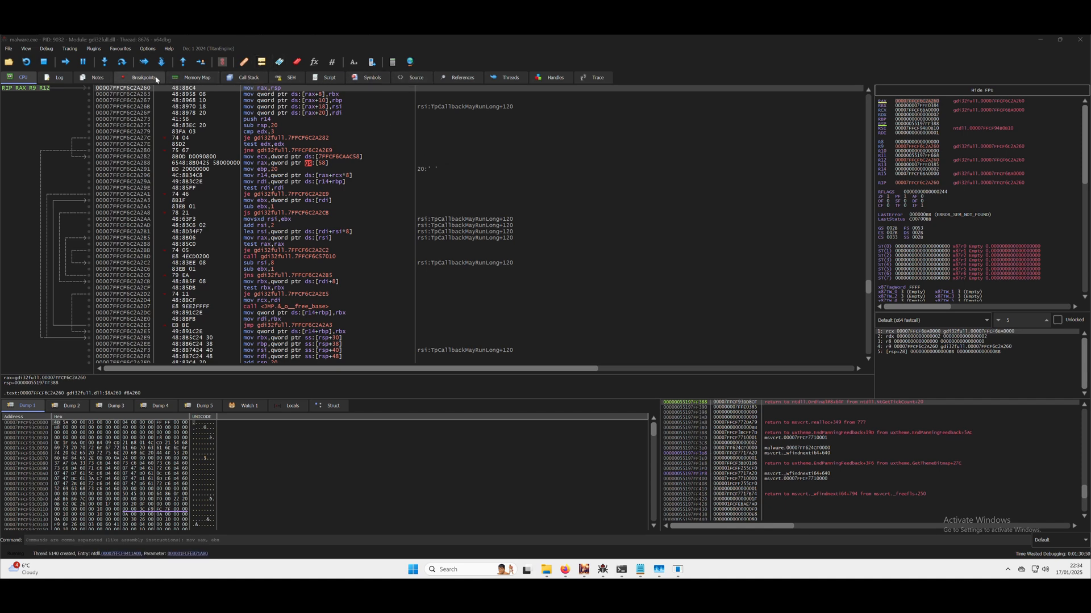
left_click(144, 77)
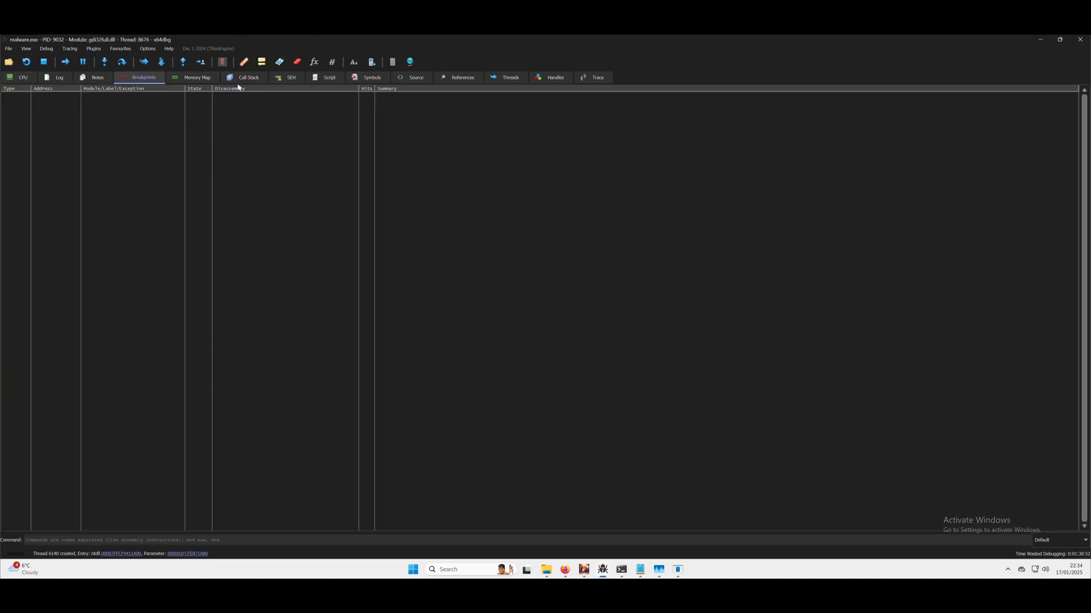
- Filter ntdll.dll's symbols with 'zwopen' to locate ZwOpenProcess
left_click(372, 78)
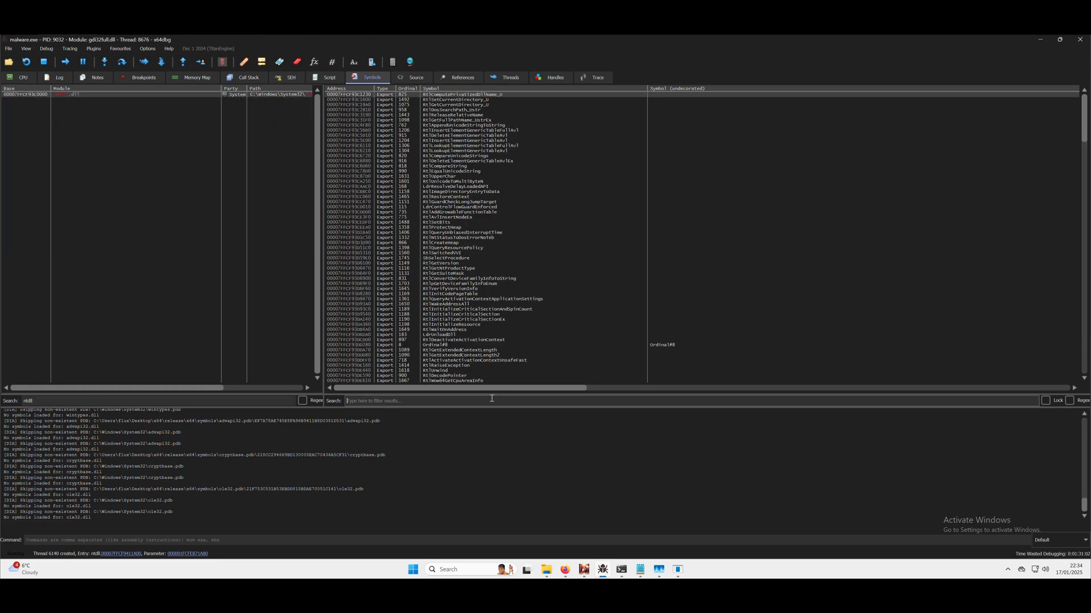
type("4")
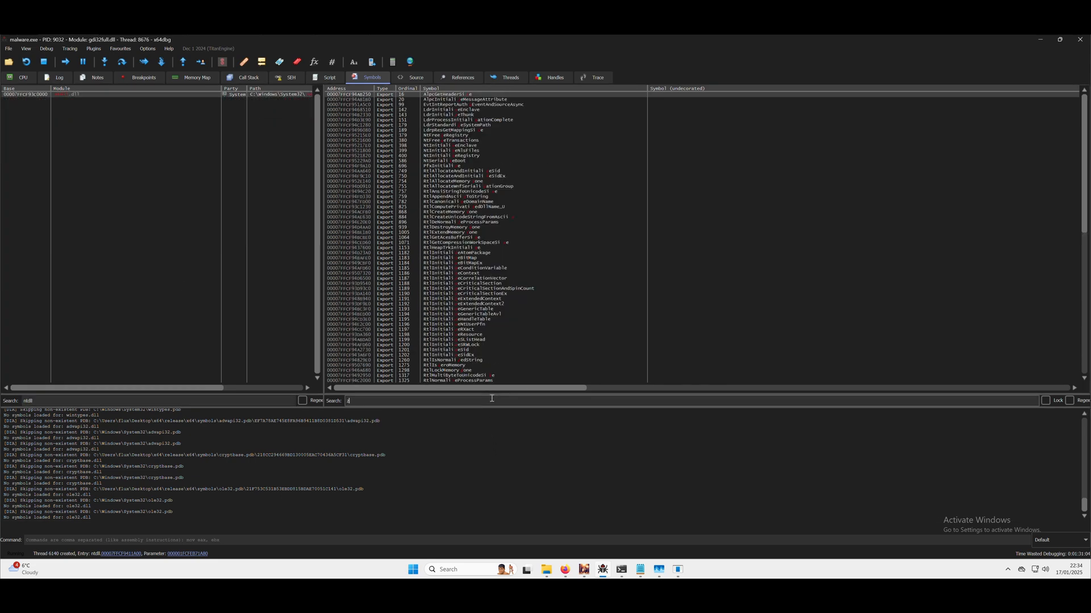
type("zwopen")
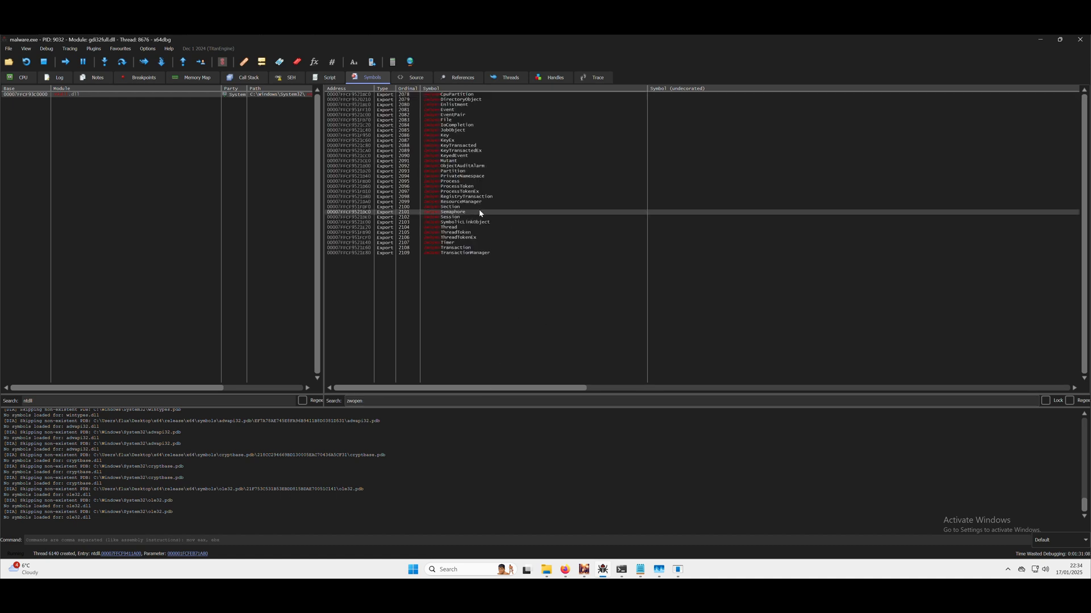
mouse_move(452, 209)
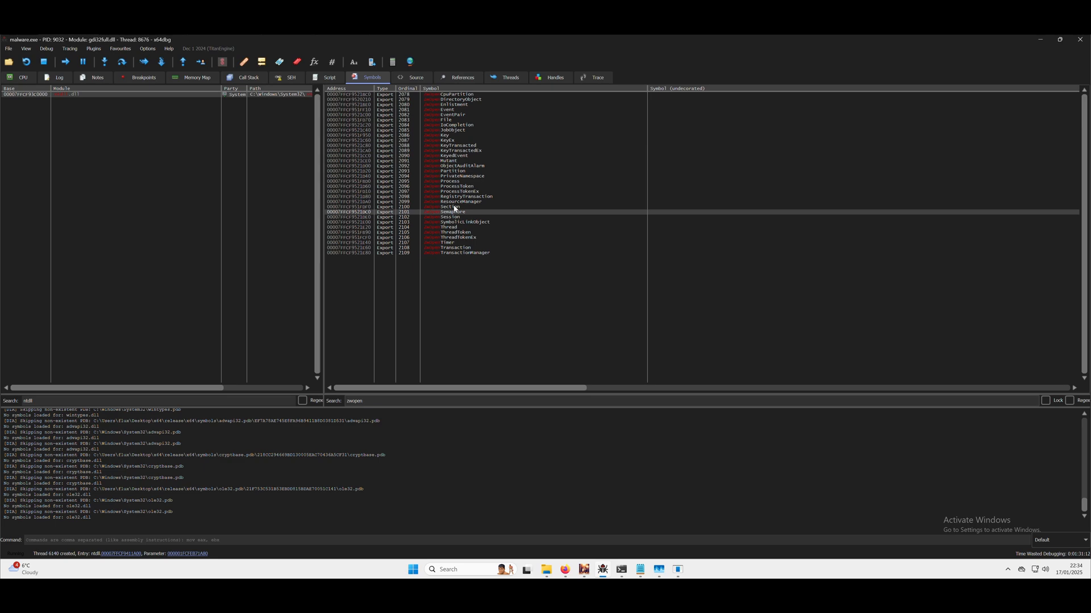
type("pen_process")
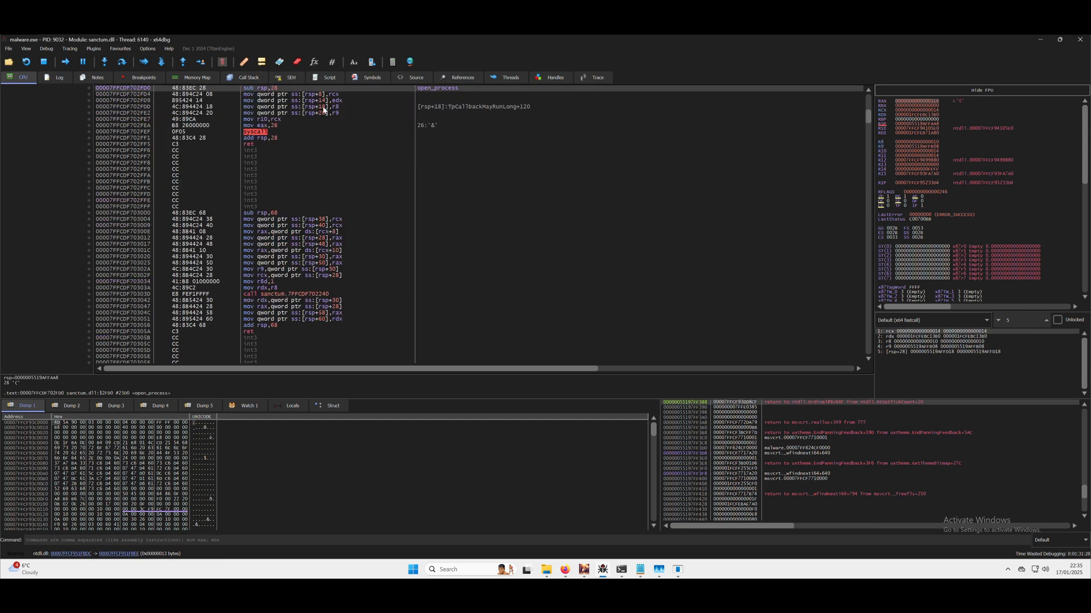
mouse_move(292, 121)
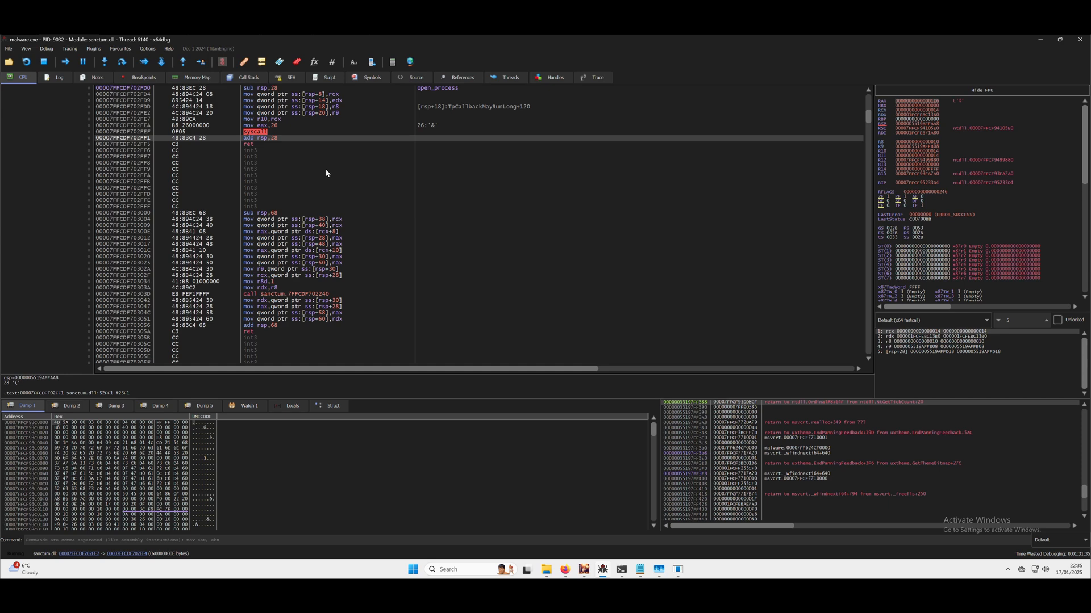
mouse_move(622, 569)
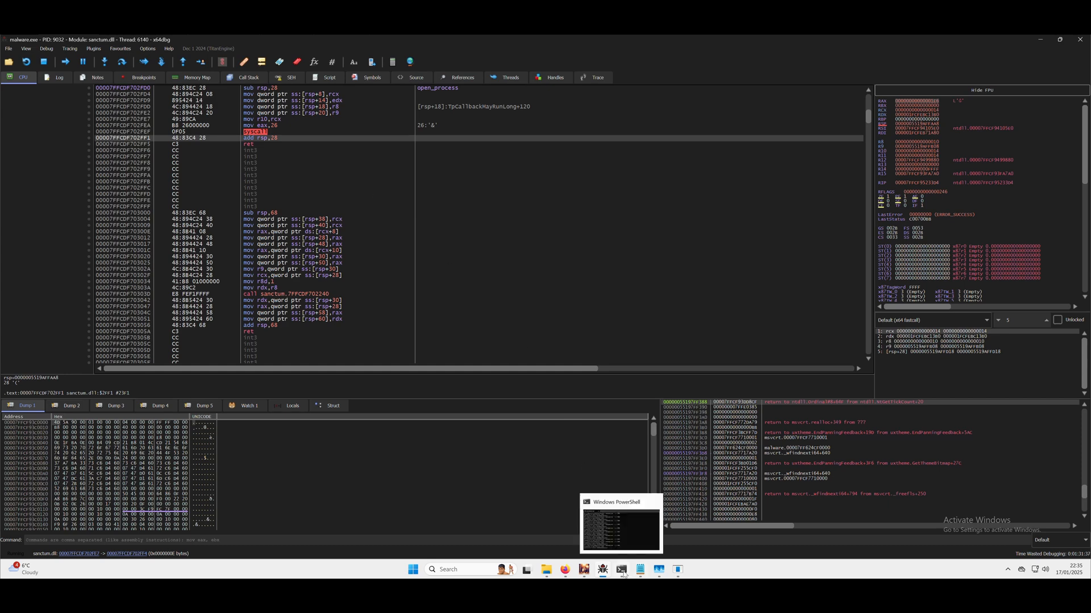
- Bring PowerShell forward and mark the latest Open process result showing handle 0x27c
left_click(619, 527)
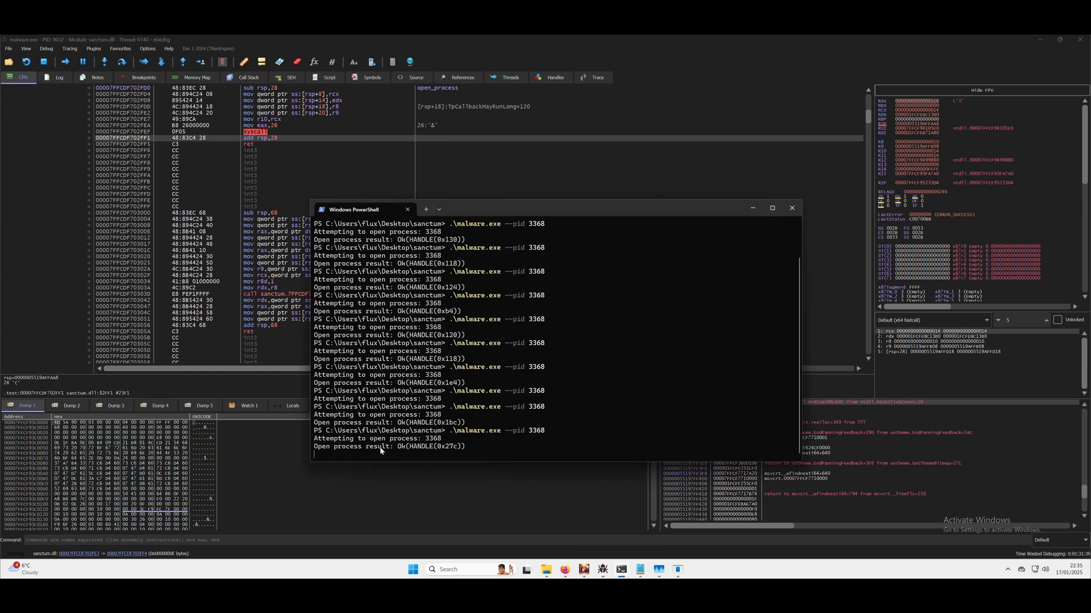
double_click(376, 446)
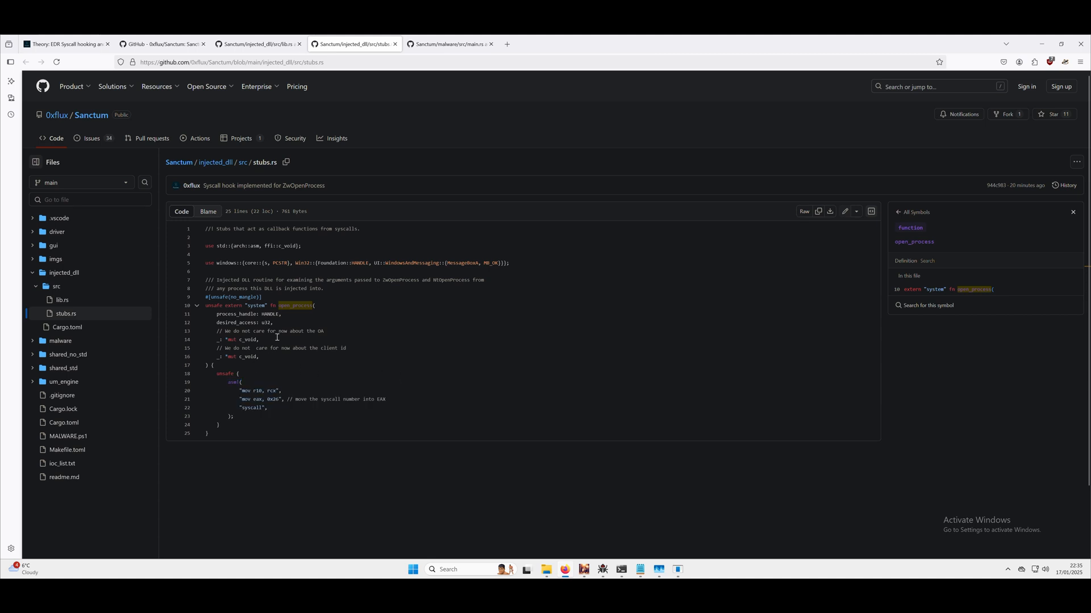
- Look up references to open_process's desired_access parameter in stubs.rs
double_click(229, 323)
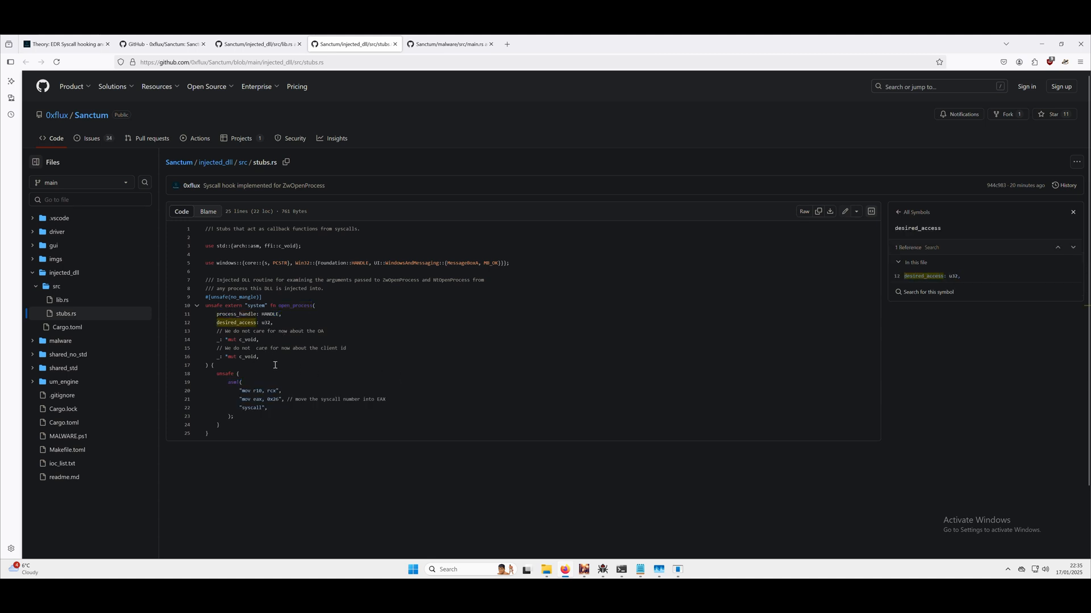
mouse_move(258, 386)
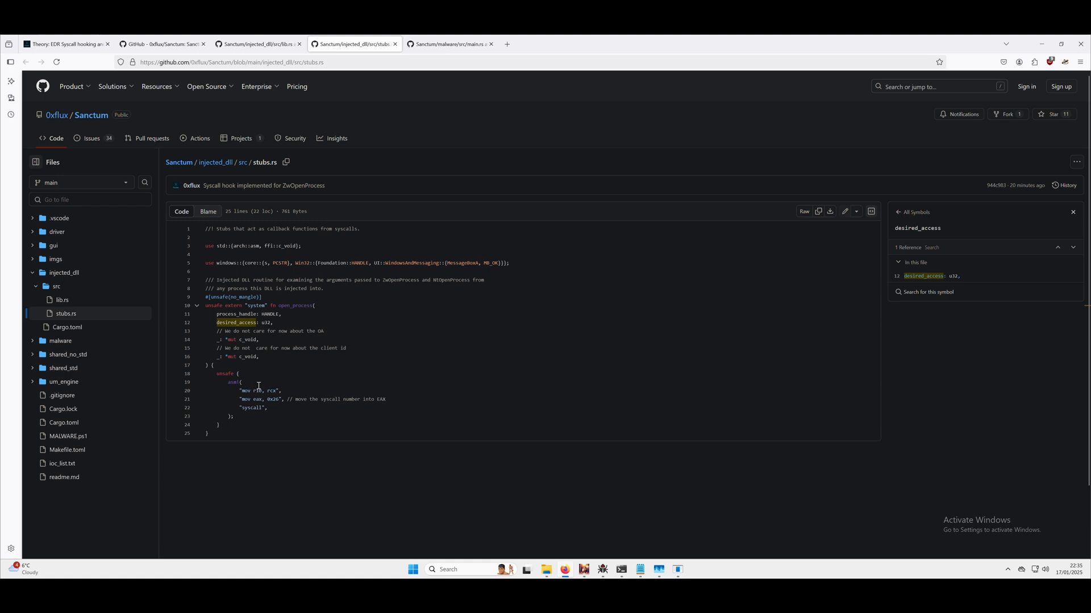